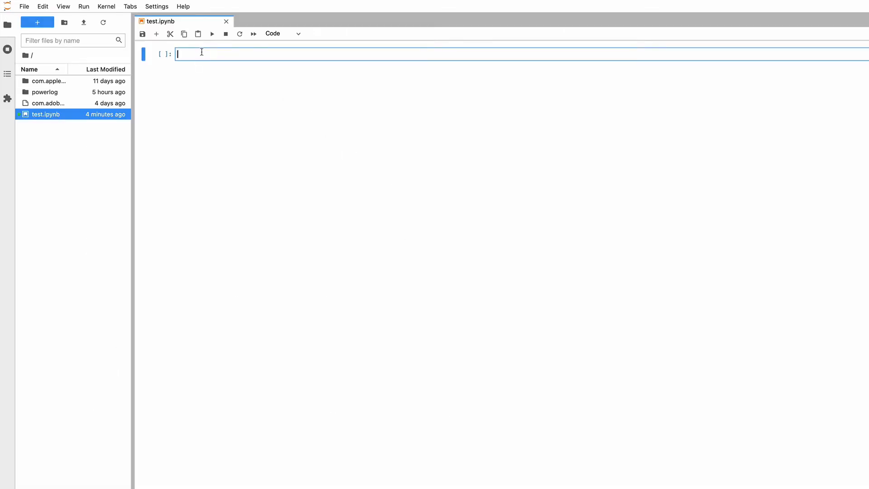
{"action": "mouse_move", "coordinate": [196, 48]}
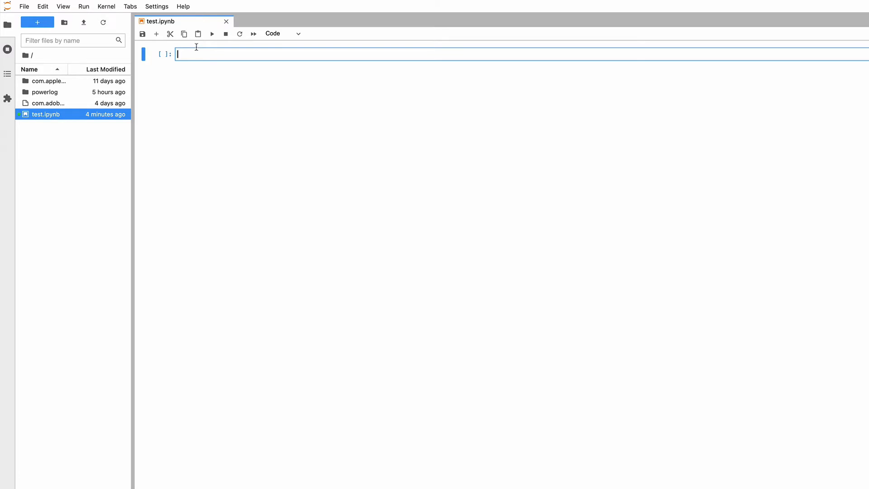
Run "this is a test" in double quotes, then 'this is a test' in single quotes.
{"action": "type", "text": "\"t\""}
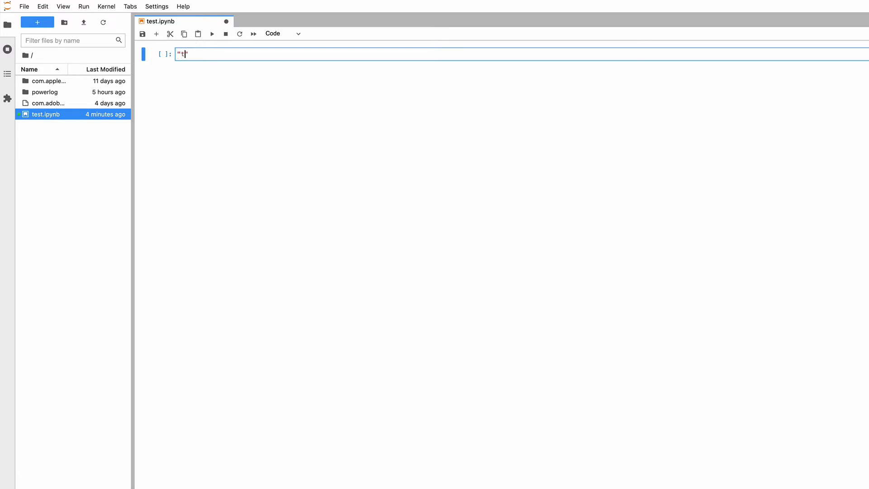
{"action": "type", "text": "his is a test"}
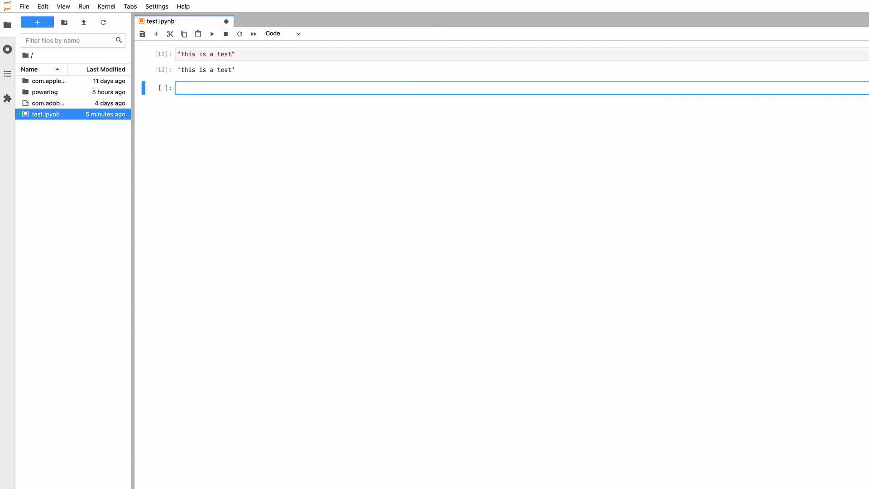
{"action": "mouse_move", "coordinate": [185, 71]}
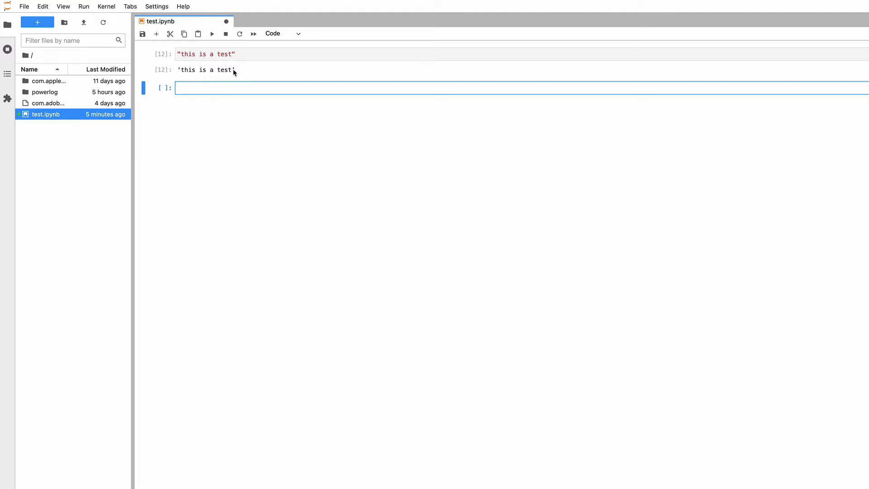
{"action": "left_click", "coordinate": [177, 88]}
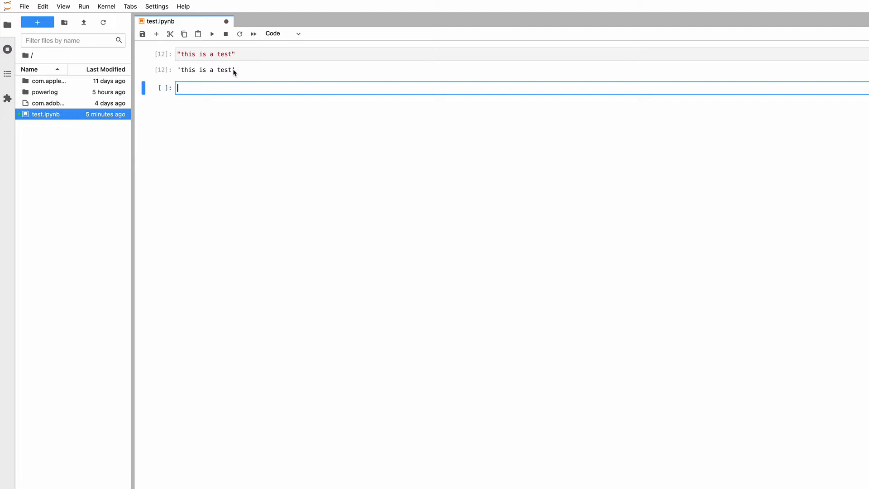
{"action": "mouse_move", "coordinate": [220, 62]}
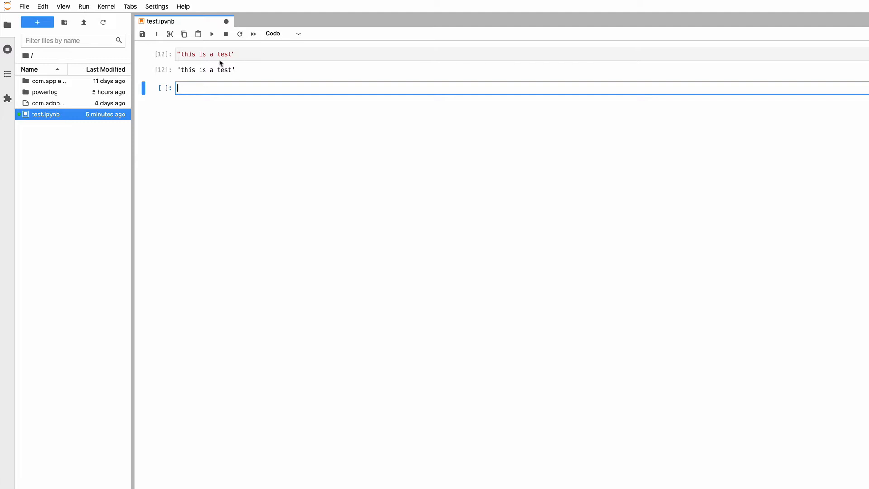
{"action": "mouse_move", "coordinate": [237, 53]}
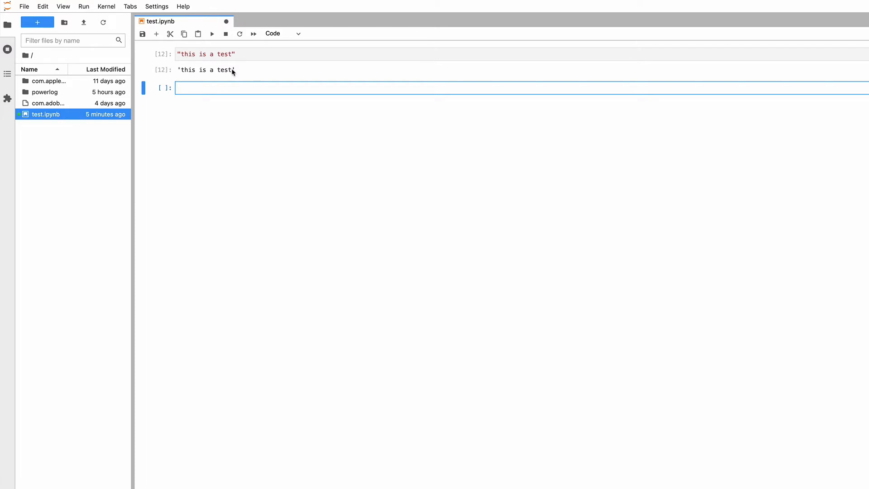
{"action": "mouse_move", "coordinate": [178, 73]}
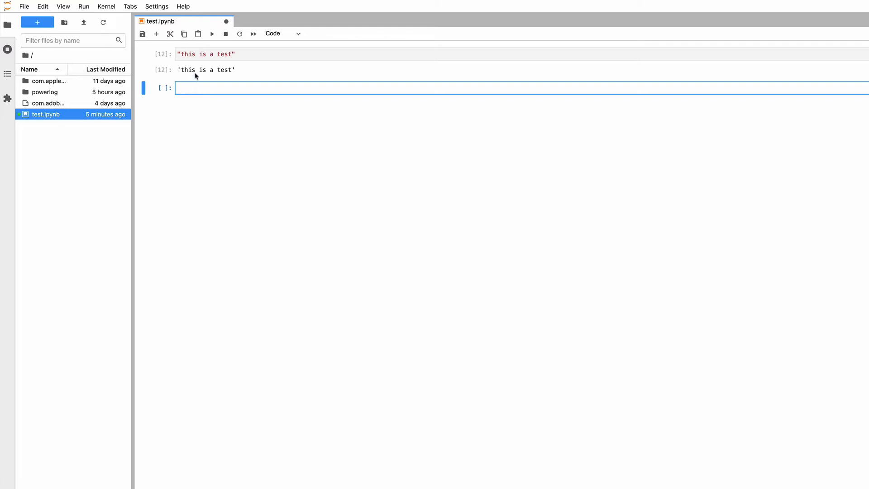
{"action": "mouse_move", "coordinate": [188, 82]}
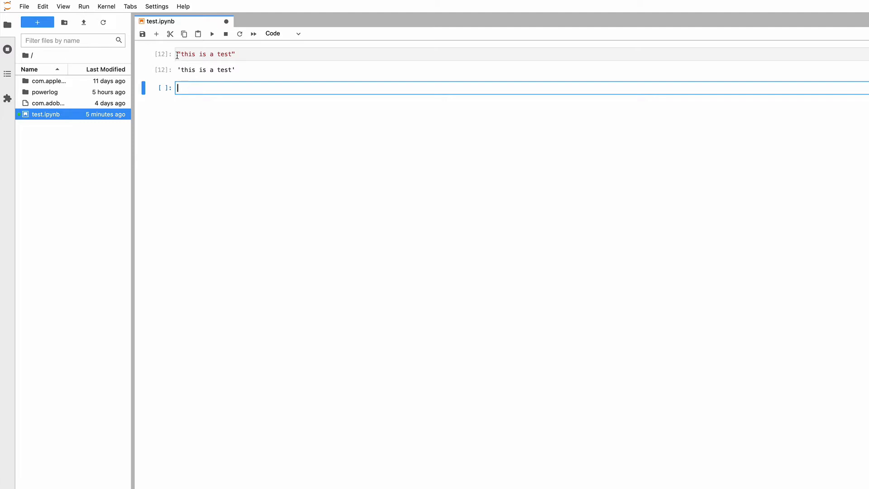
{"action": "mouse_move", "coordinate": [174, 161]}
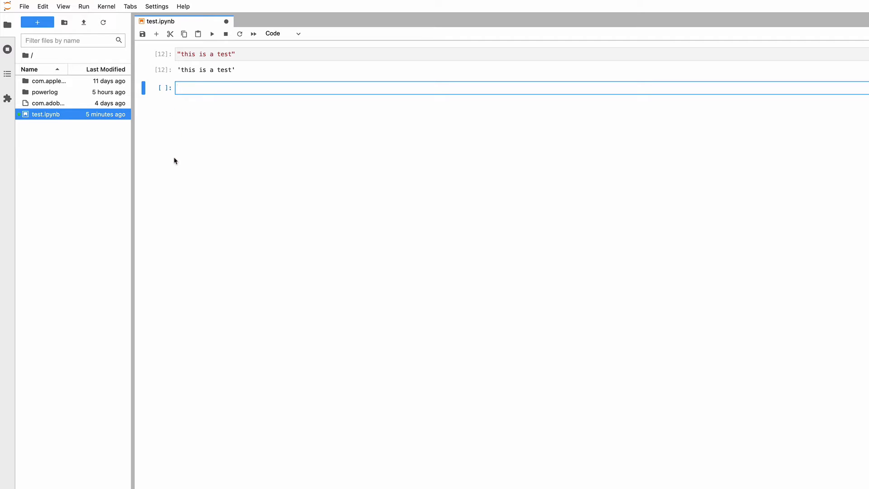
{"action": "type", "text": "'t'"}
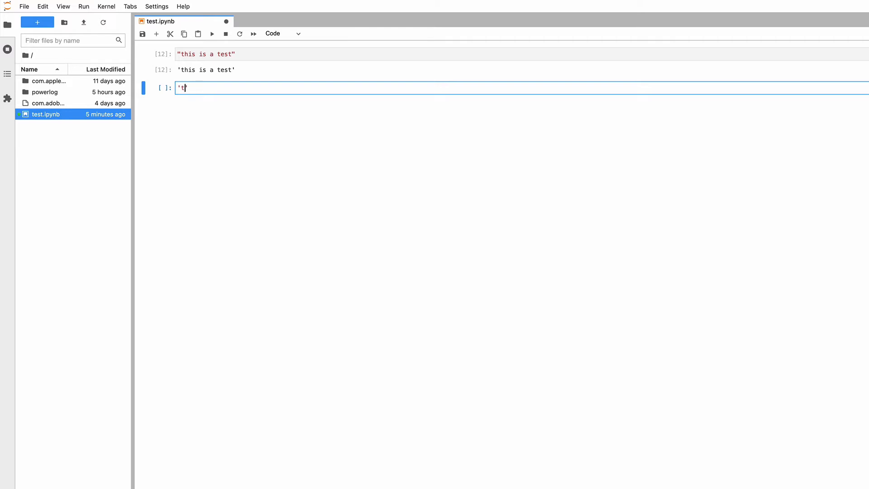
{"action": "type", "text": "his is a test"}
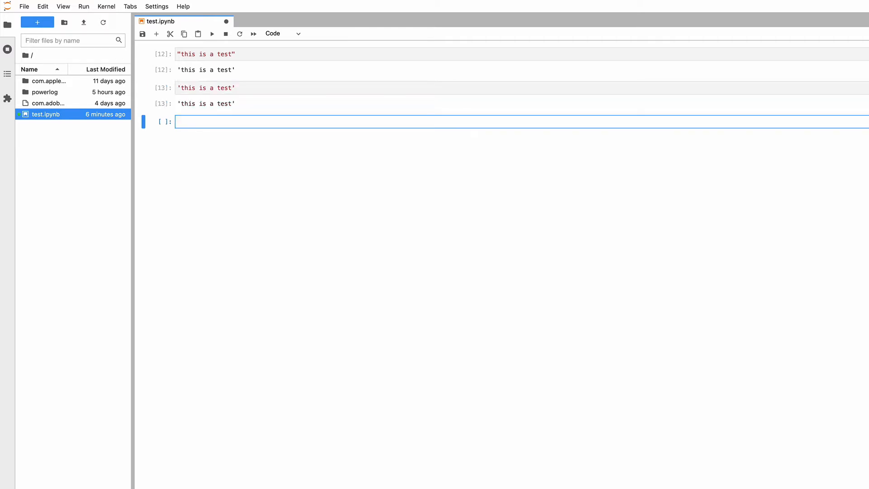
{"action": "mouse_move", "coordinate": [191, 157]}
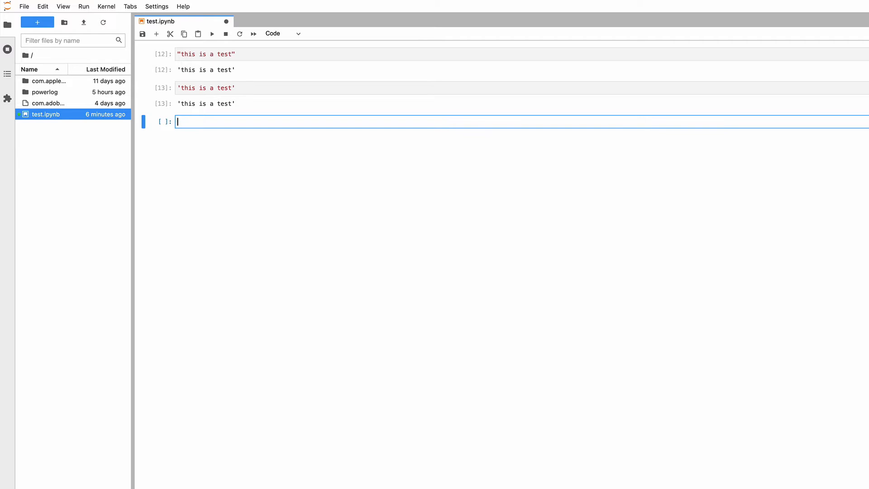
Run 'that can't be true' to get the SyntaxError, then rerun it in double quotes.
{"action": "type", "text": "''"}
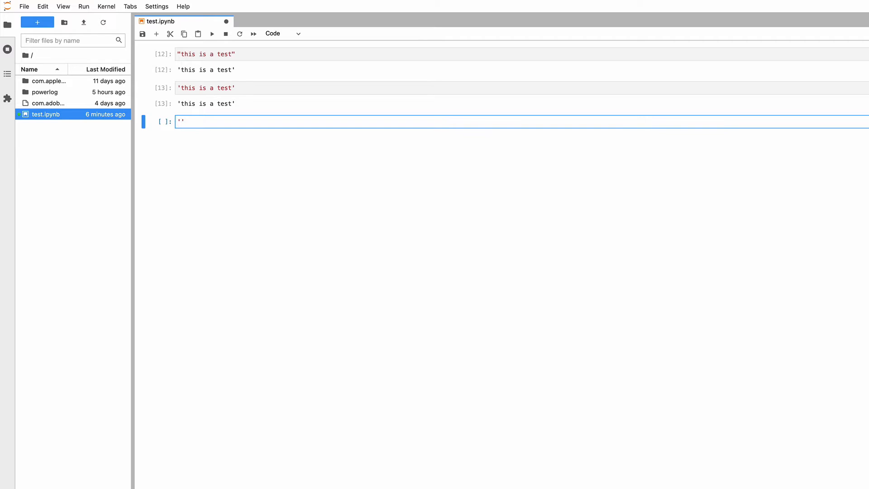
{"action": "type", "text": "that can't"}
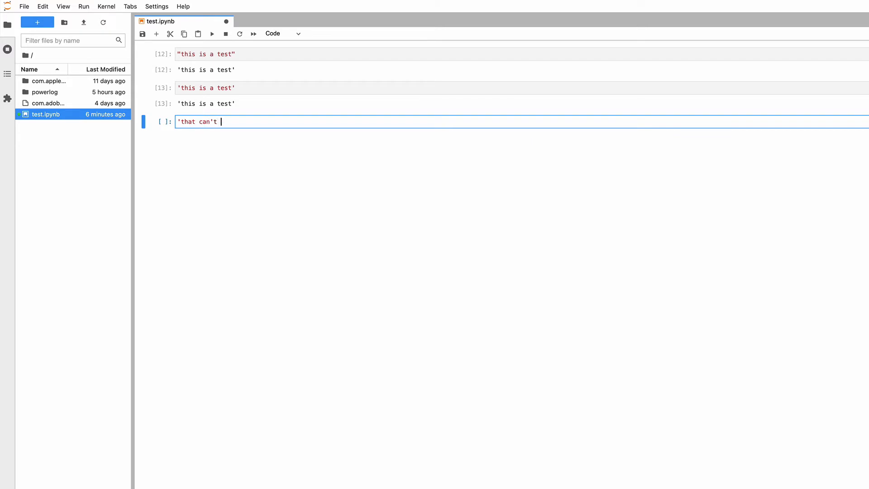
{"action": "type", "text": "be true'"}
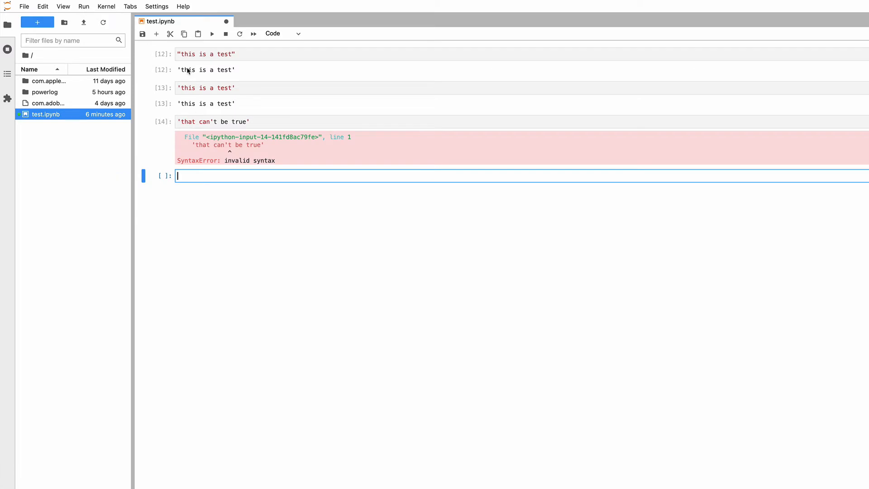
{"action": "left_click", "coordinate": [211, 122]}
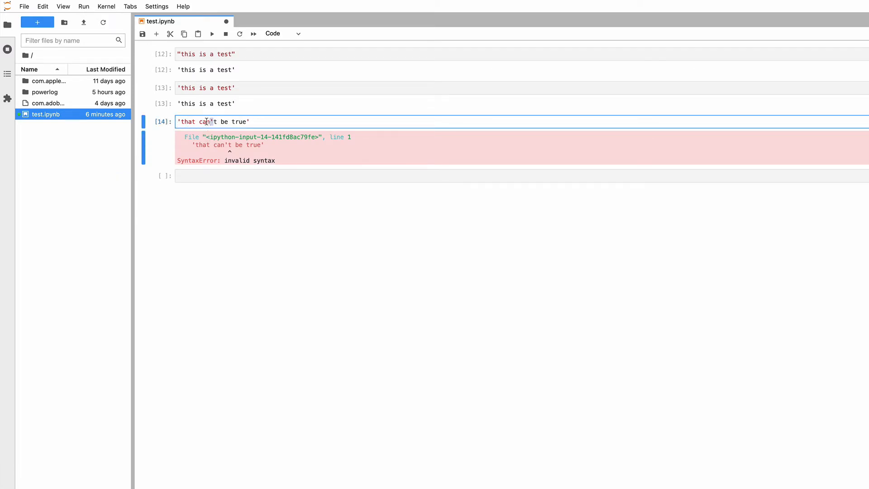
{"action": "mouse_move", "coordinate": [241, 137]}
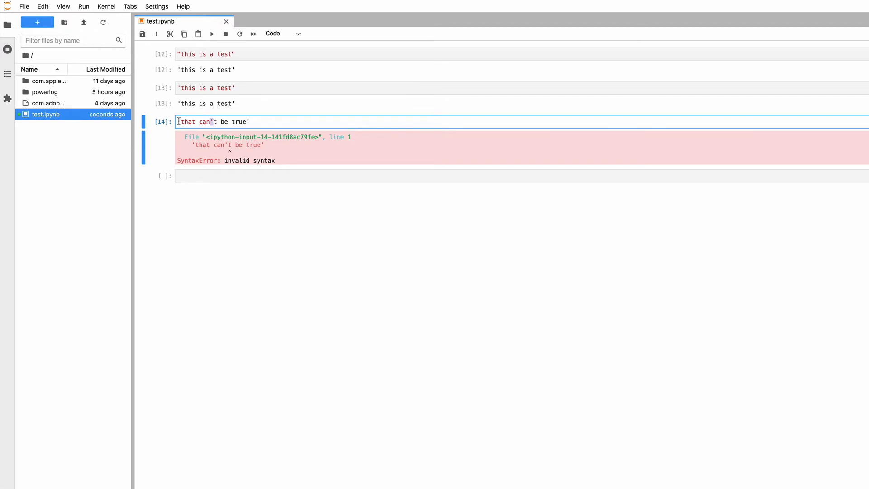
{"action": "type", "text": "\"\""}
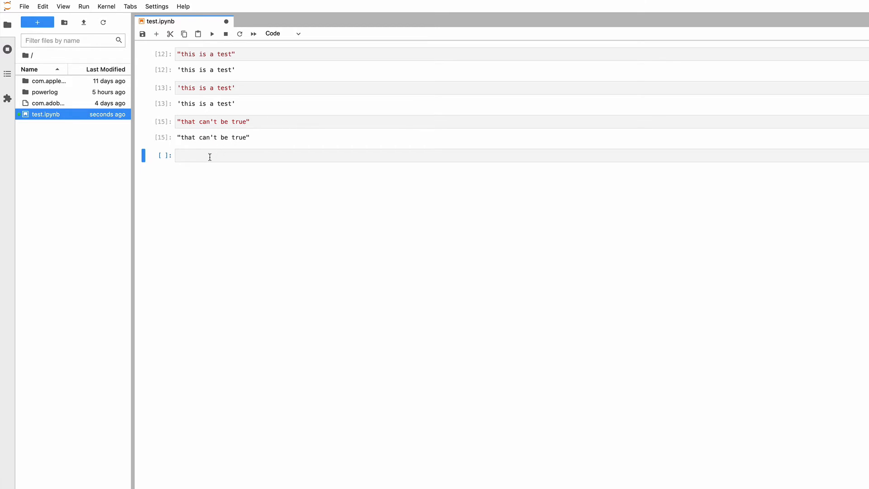
Run "This is a first line\nsecond line" and a triple-quoted two-line version of it.
{"action": "left_click", "coordinate": [250, 155]}
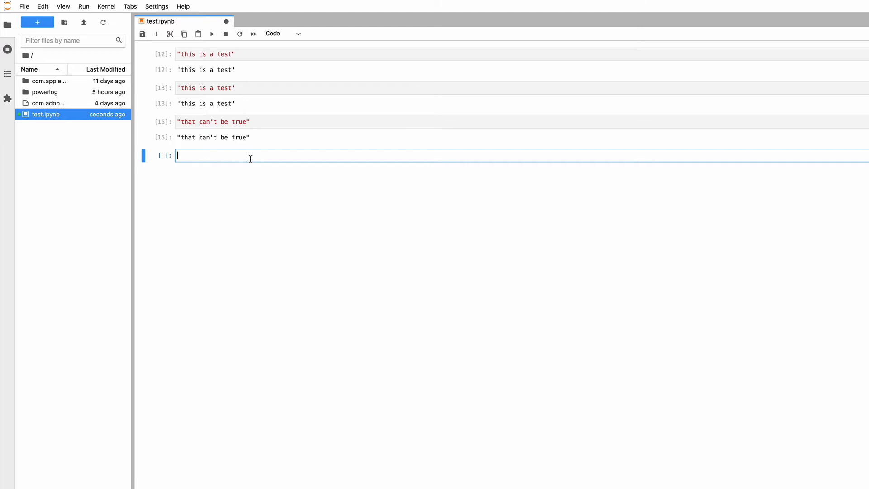
{"action": "type", "text": "\"This is a \""}
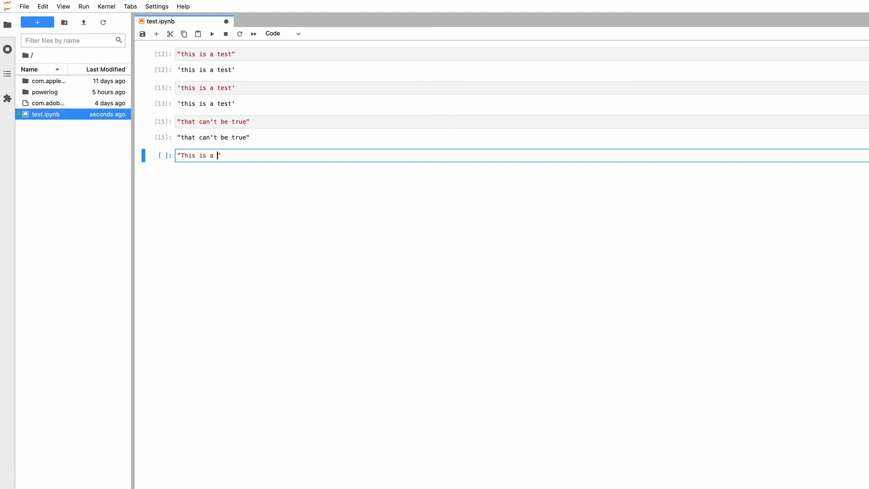
{"action": "type", "text": "first line"}
{"action": "type", "text": "this is a "}
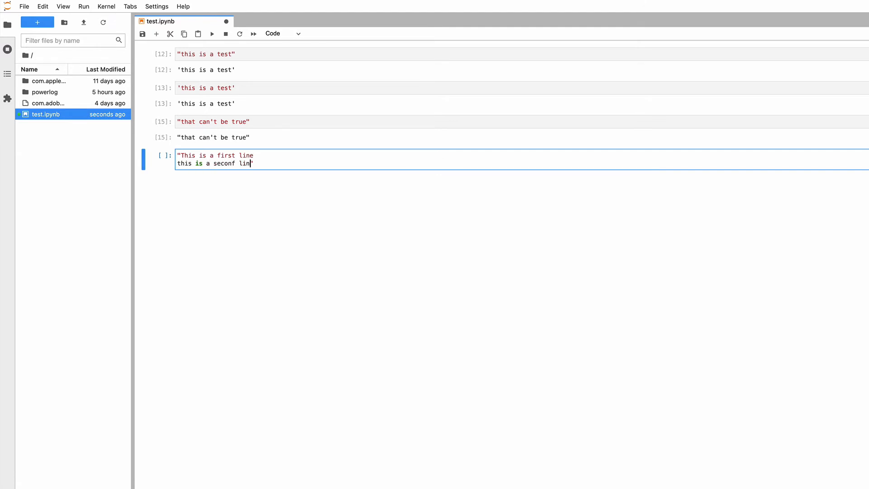
{"action": "type", "text": "second line"}
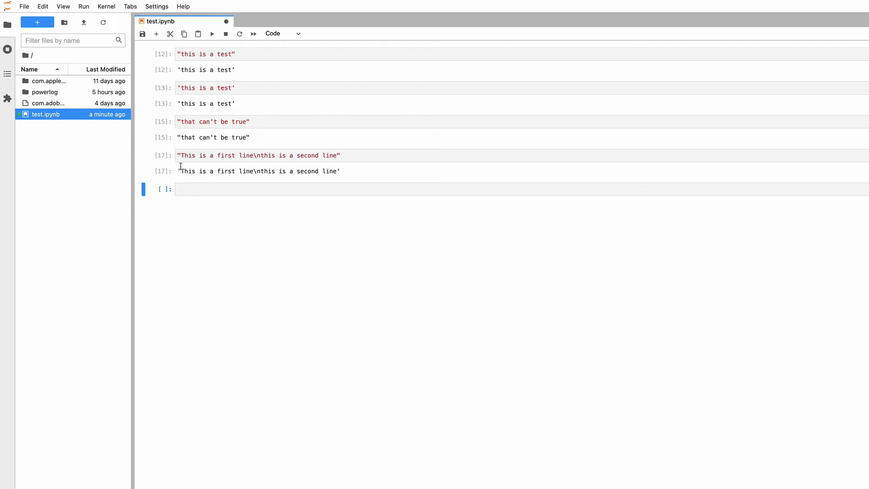
{"action": "type", "text": "\"\"\"\"\"\""}
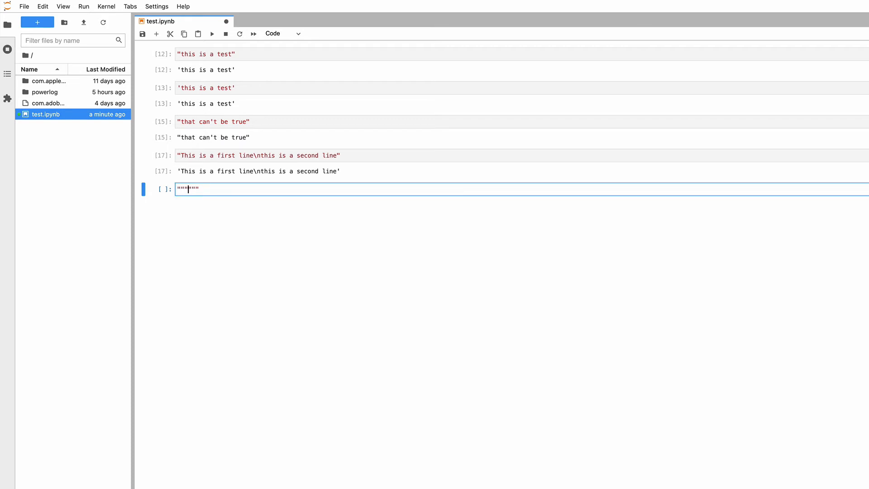
{"action": "type", "text": "This is a"}
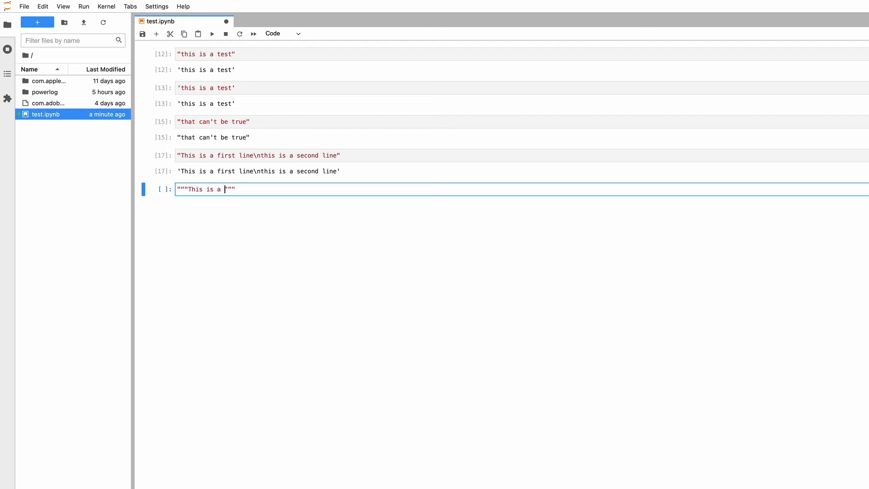
{"action": "type", "text": "first line"}
{"action": "type", "text": "second line\"\"\""}
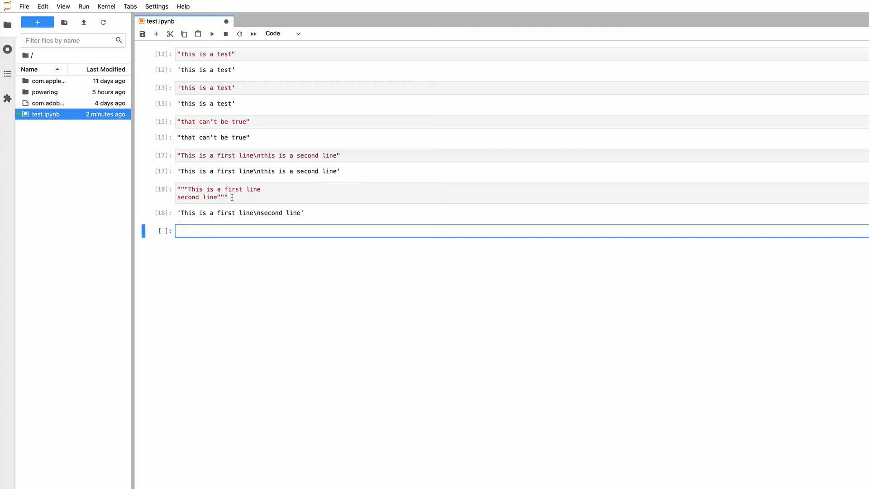
Assign a="This is a test", display a, and assign b=" this too".
{"action": "type", "text": "a"}
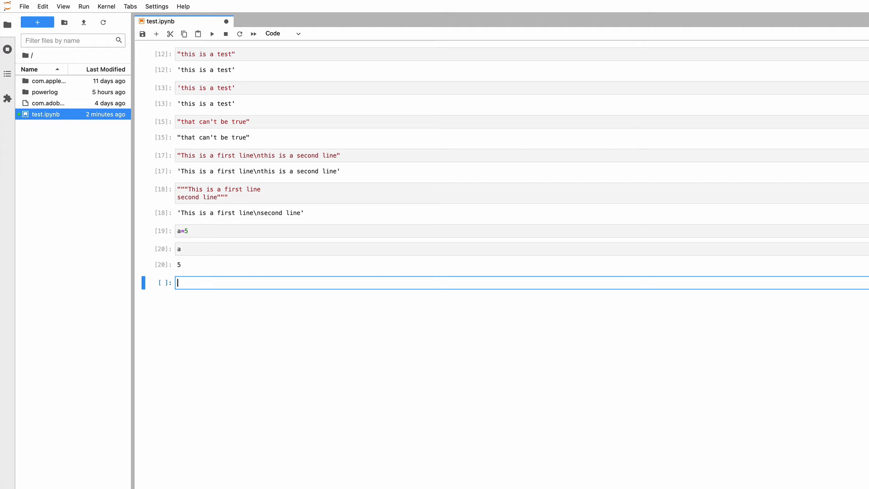
{"action": "type", "text": "a=\"\""}
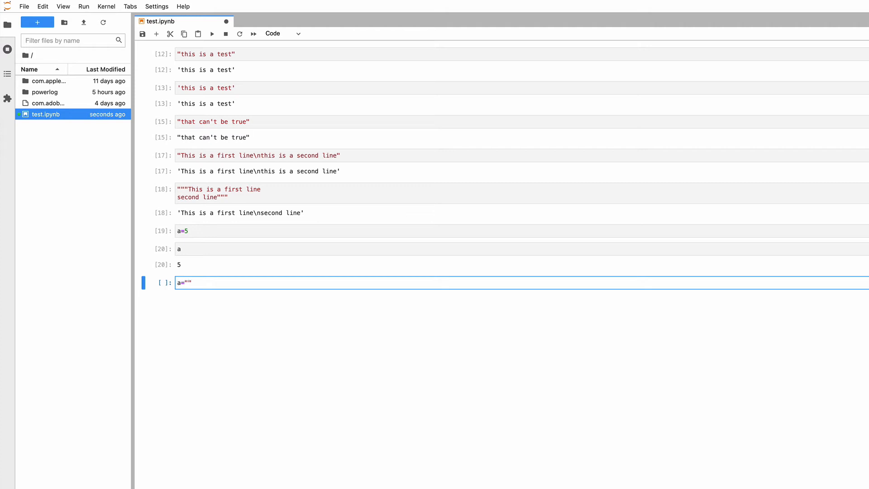
{"action": "type", "text": "This is a ates"}
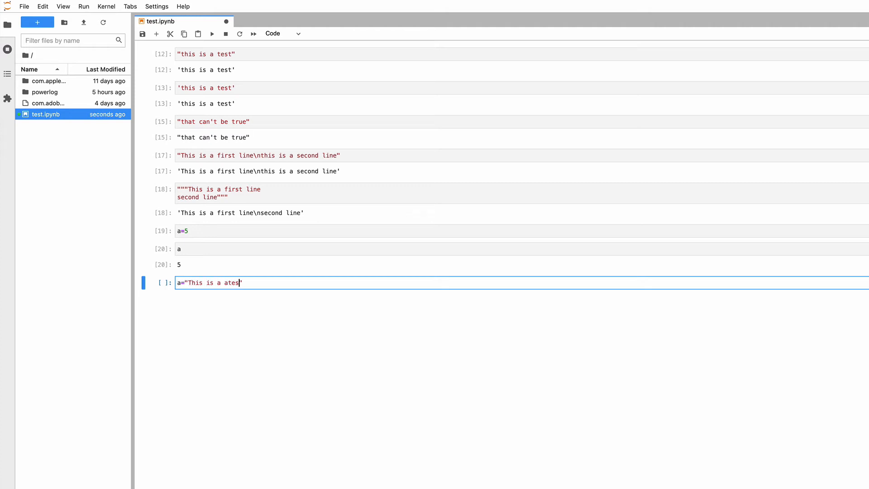
{"action": "key", "text": "Backspace"}
{"action": "type", "text": "t"}
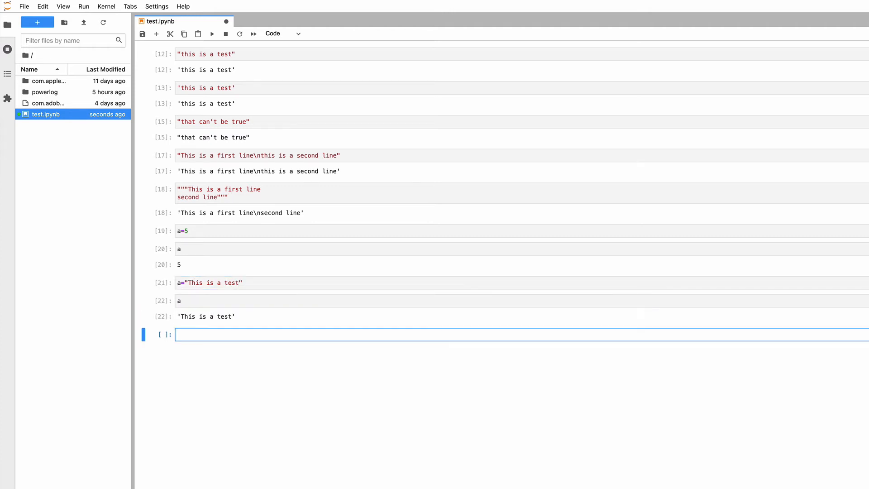
{"action": "type", "text": "b=\" this too"}
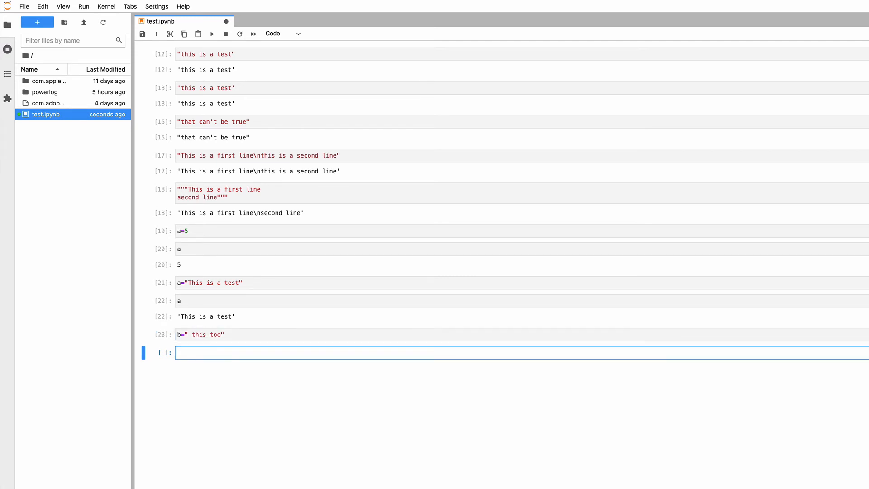
Run cells b, a+b, a+b+b, b*3 and a to show concatenation and repetition.
{"action": "type", "text": "a"}
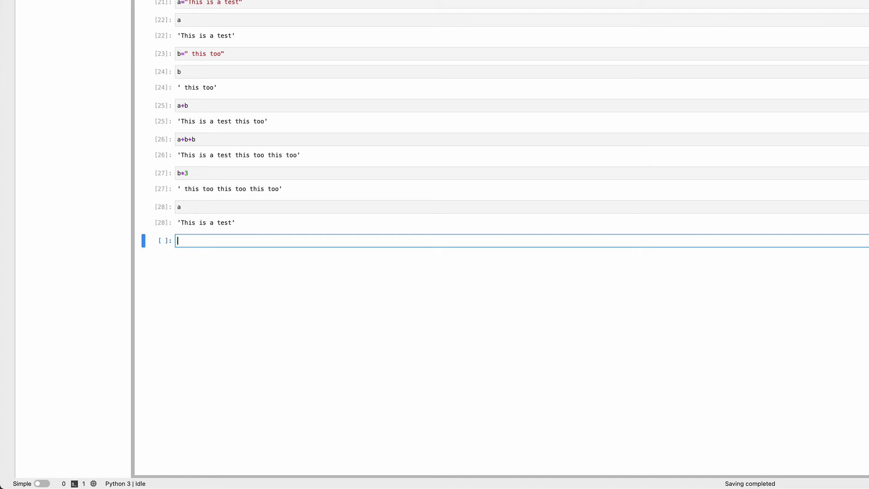
Run the slice a[1:4] to get 'his'.
{"action": "type", "text": "a[0"}
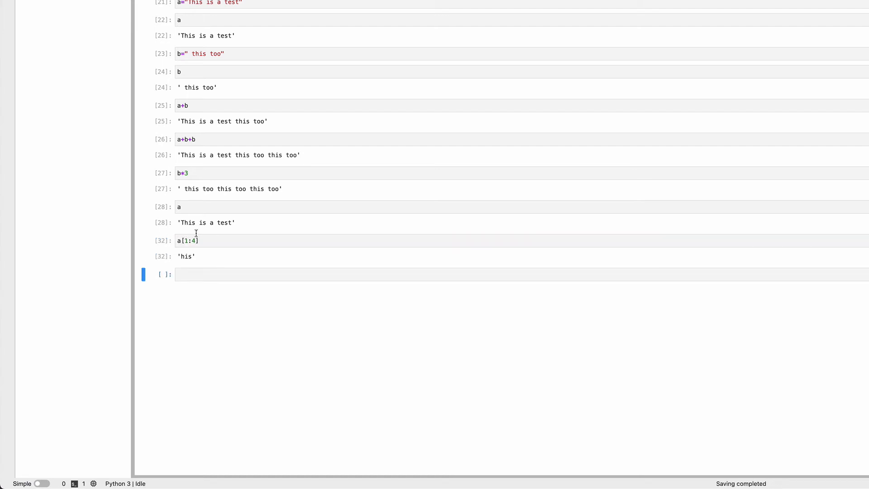
{"action": "mouse_move", "coordinate": [187, 227]}
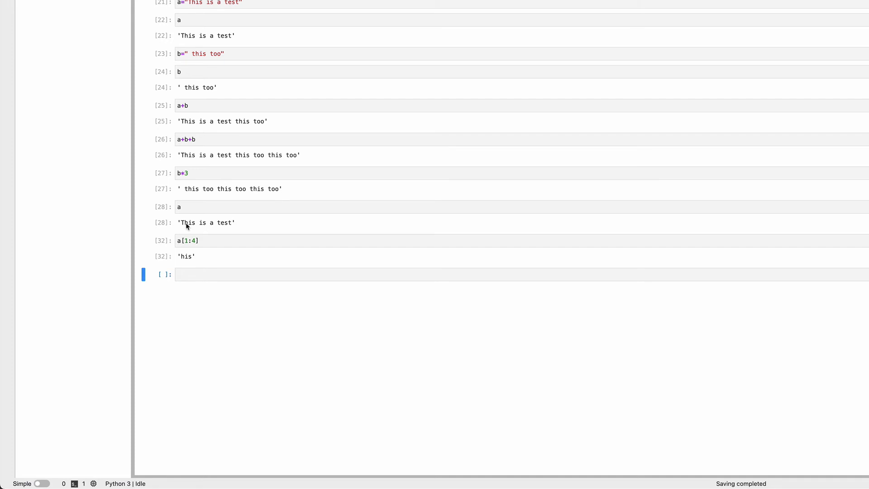
{"action": "mouse_move", "coordinate": [195, 226]}
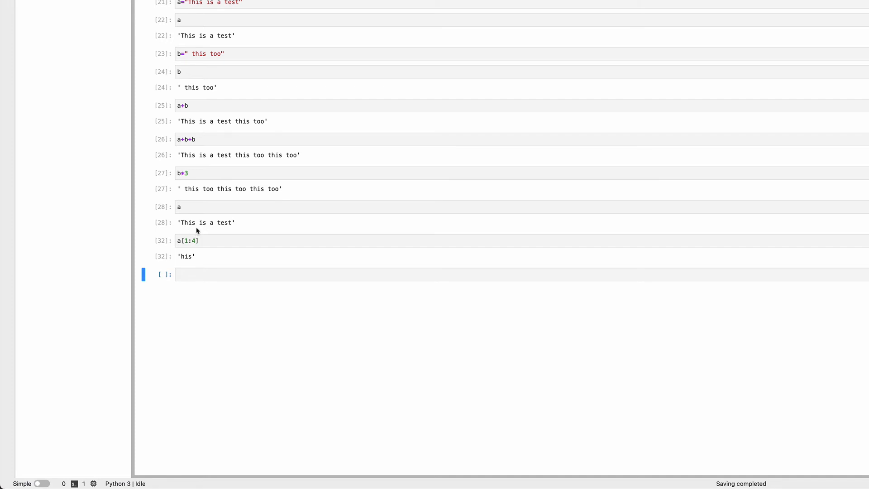
Edit the slice to a[1:-1], then a[1:-1:2] giving 'hsi e'.
{"action": "left_click", "coordinate": [186, 239]}
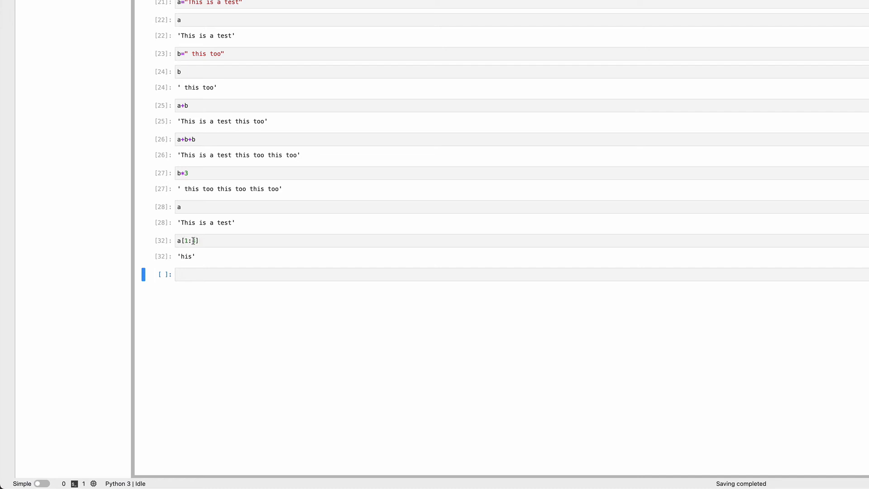
{"action": "type", "text": "4"}
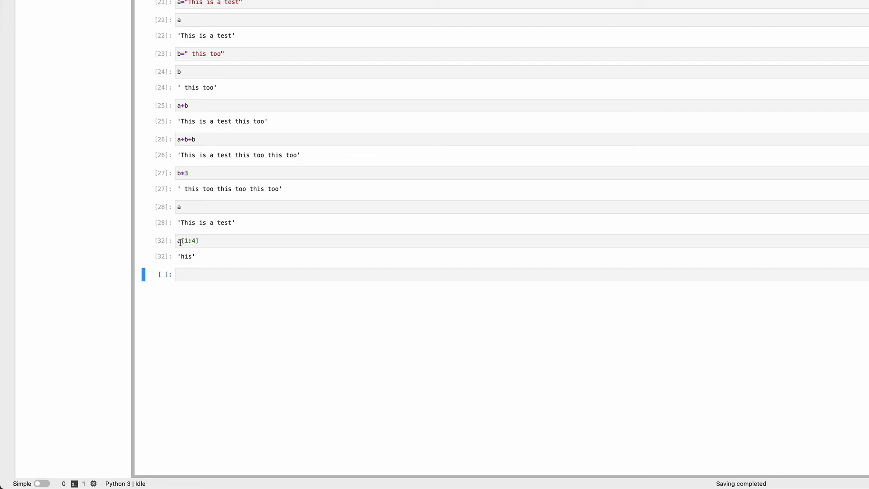
{"action": "mouse_move", "coordinate": [201, 225]}
{"action": "type", "text": "-1"}
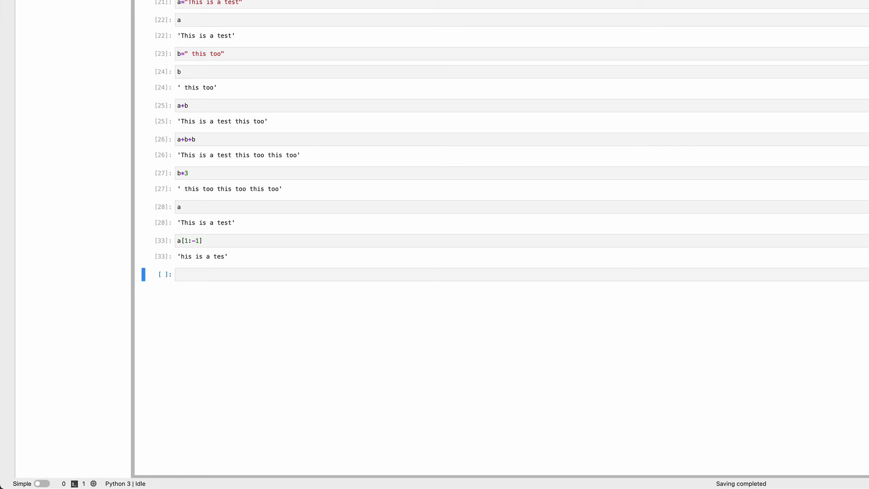
{"action": "mouse_move", "coordinate": [223, 272]}
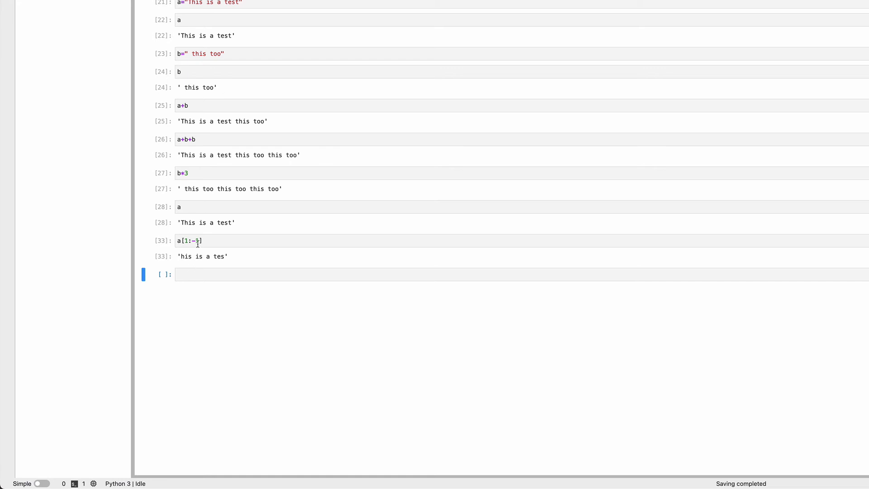
{"action": "left_click", "coordinate": [222, 240]}
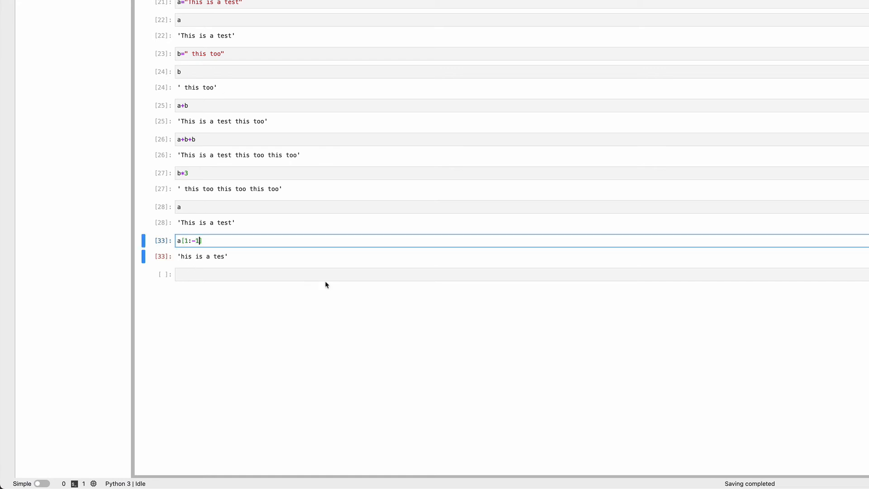
{"action": "type", "text": "]"}
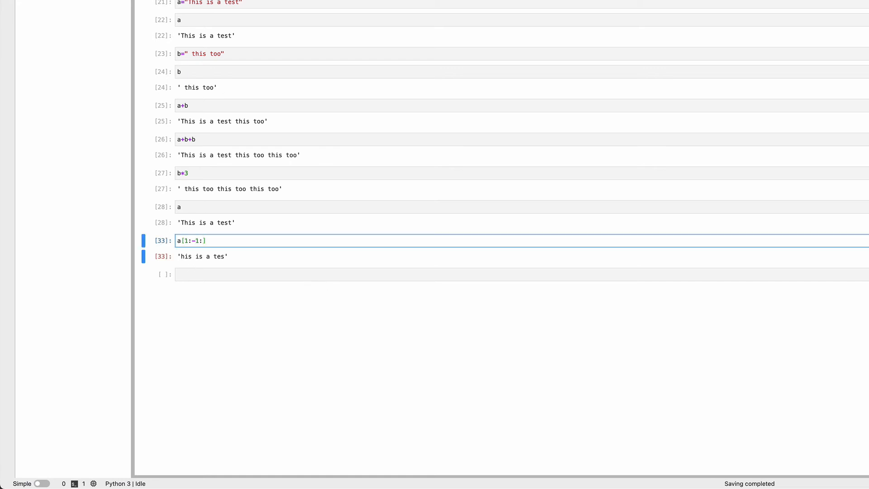
{"action": "type", "text": "2"}
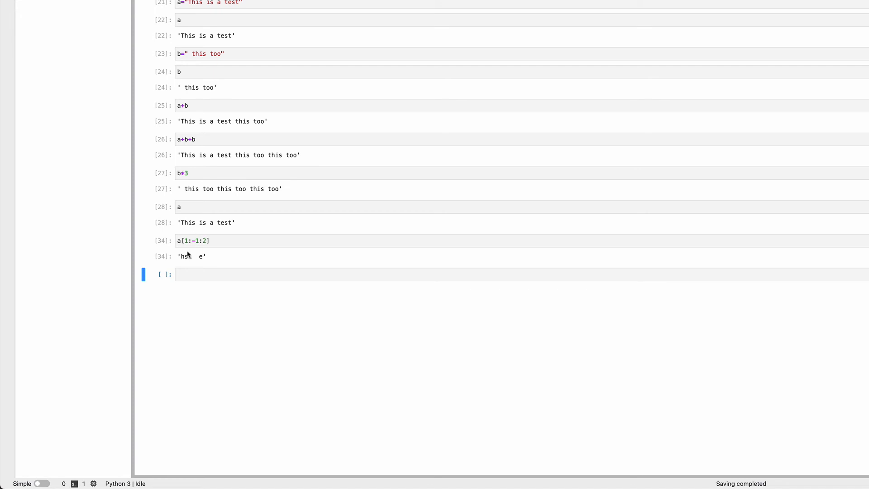
{"action": "mouse_move", "coordinate": [193, 226]}
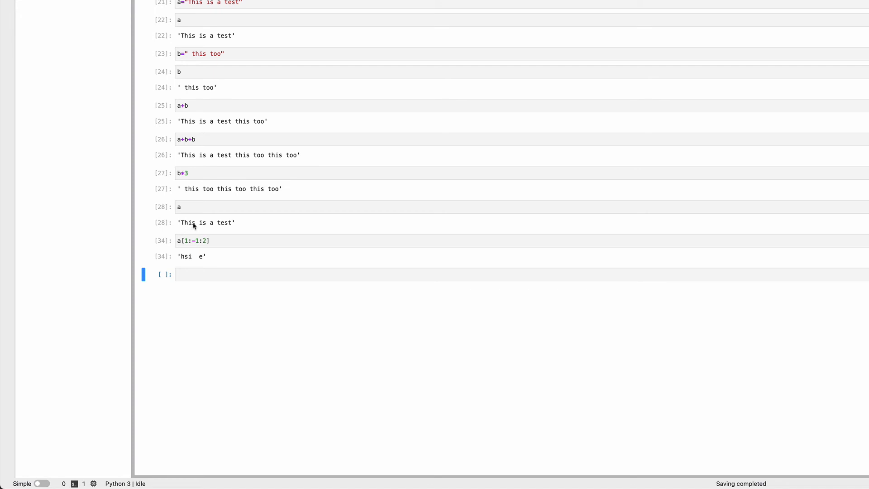
{"action": "mouse_move", "coordinate": [187, 264]}
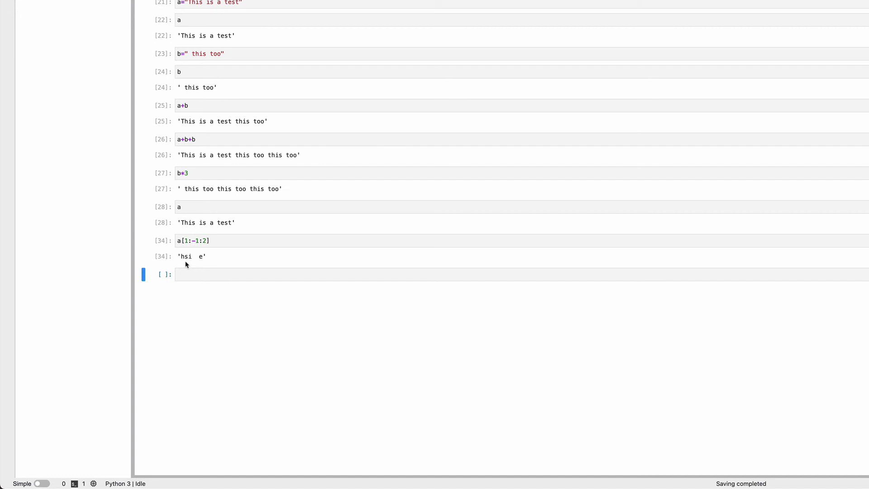
{"action": "mouse_move", "coordinate": [192, 260]}
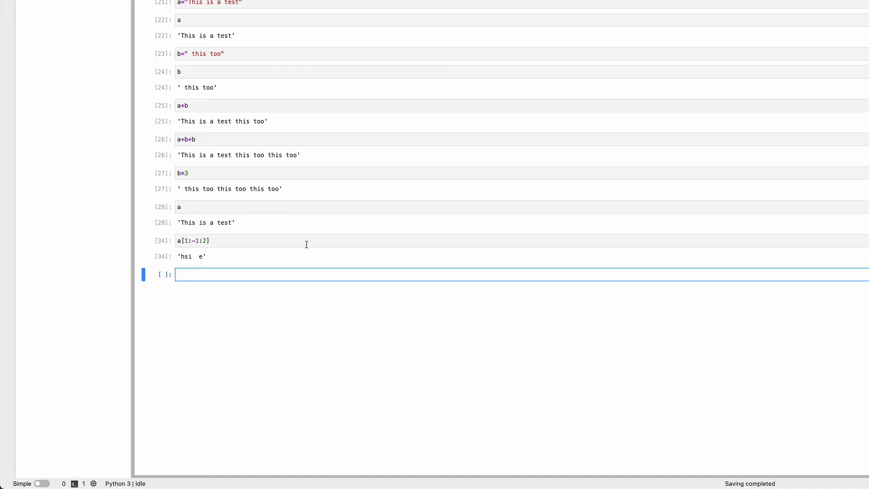
Run the slice a[:-1:2] to get 'Ti sats'.
{"action": "type", "text": "a"}
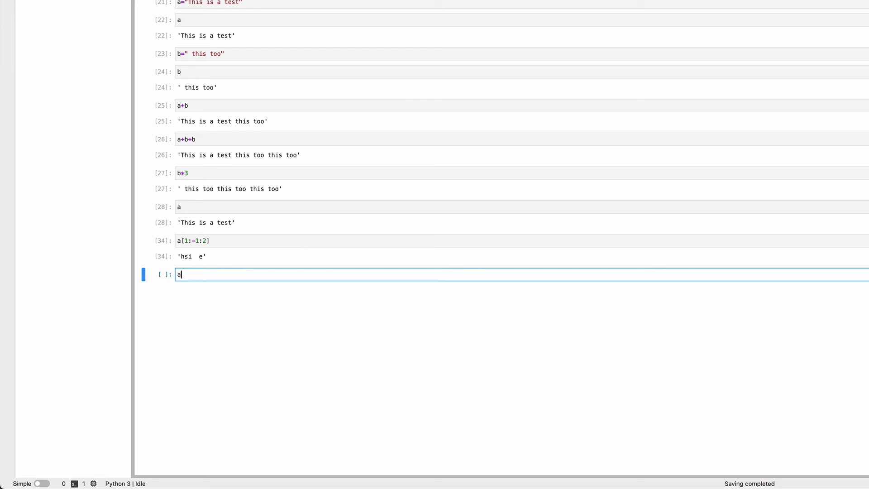
{"action": "type", "text": "[:1]"}
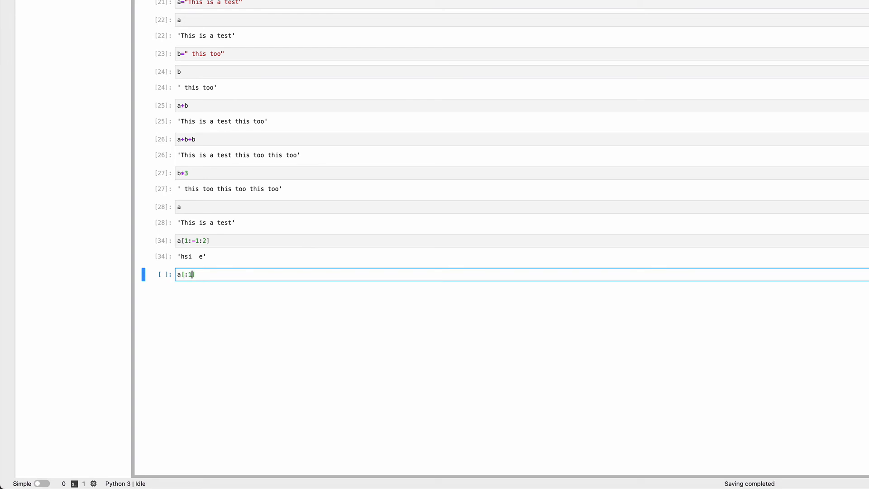
{"action": "type", "text": "-1:2"}
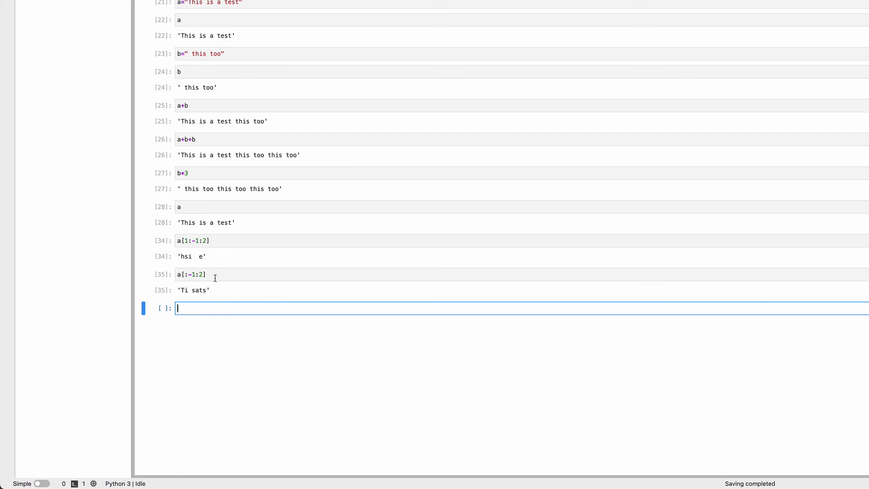
{"action": "mouse_move", "coordinate": [252, 311]}
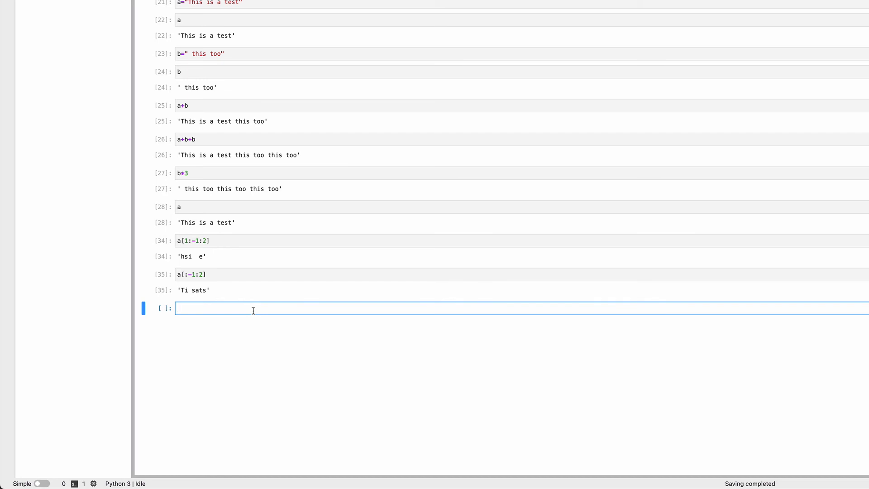
Redisplay a and run a.find("is") returning 2.
{"action": "type", "text": "a"}
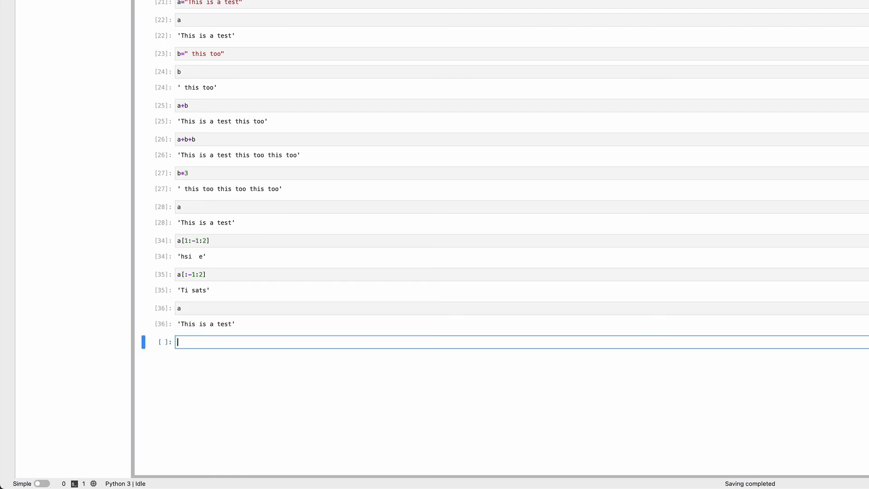
{"action": "type", "text": "a."}
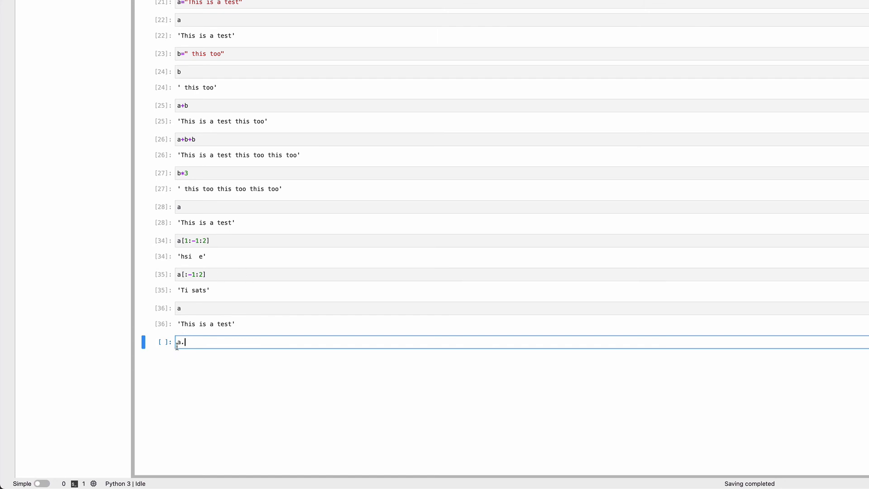
{"action": "mouse_move", "coordinate": [266, 372]}
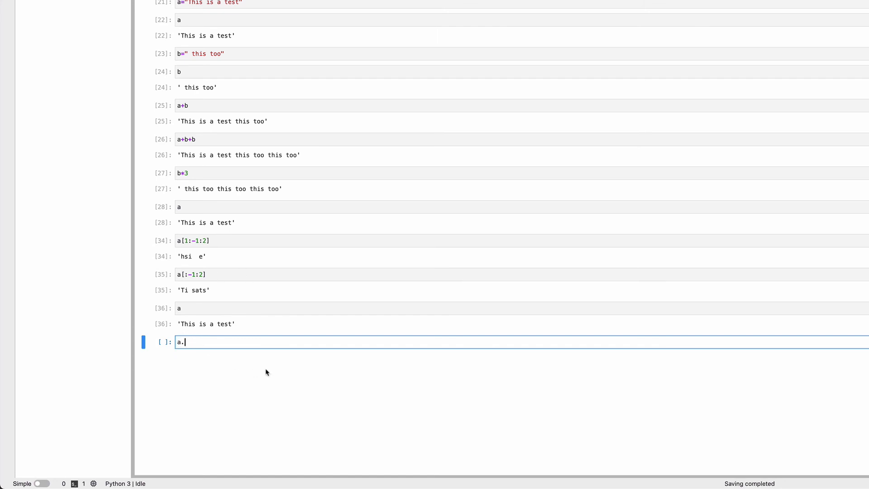
{"action": "type", "text": "find(is"}
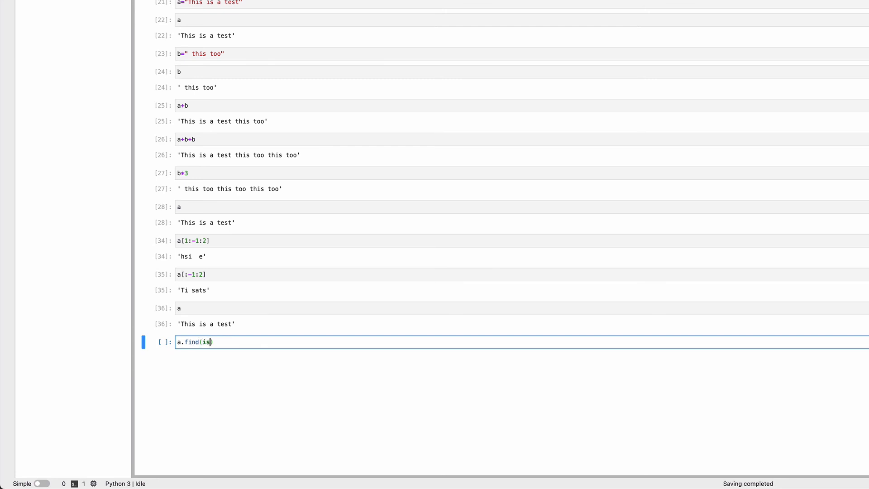
{"action": "type", "text": "\"is\")"}
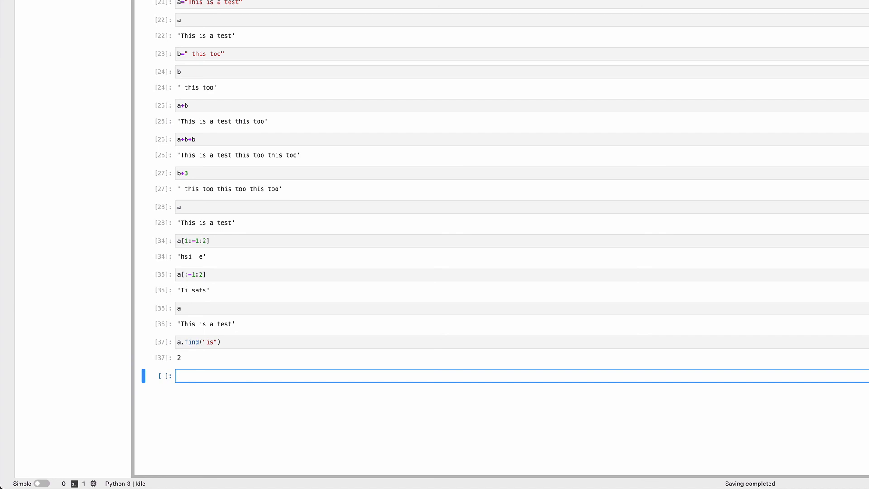
{"action": "mouse_move", "coordinate": [231, 354]}
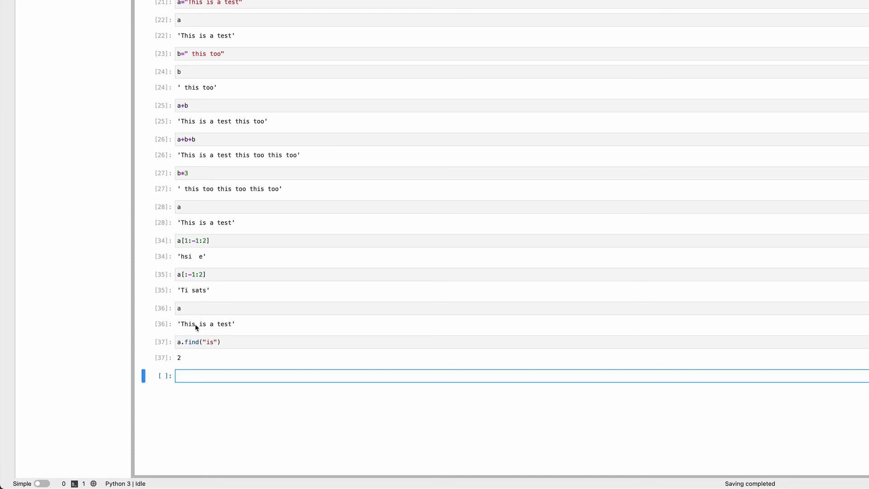
{"action": "left_click", "coordinate": [177, 376]}
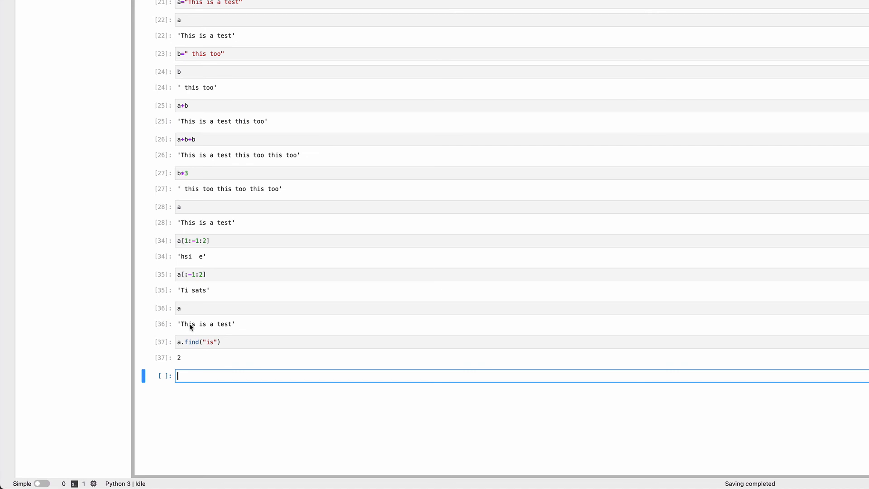
{"action": "mouse_move", "coordinate": [203, 364]}
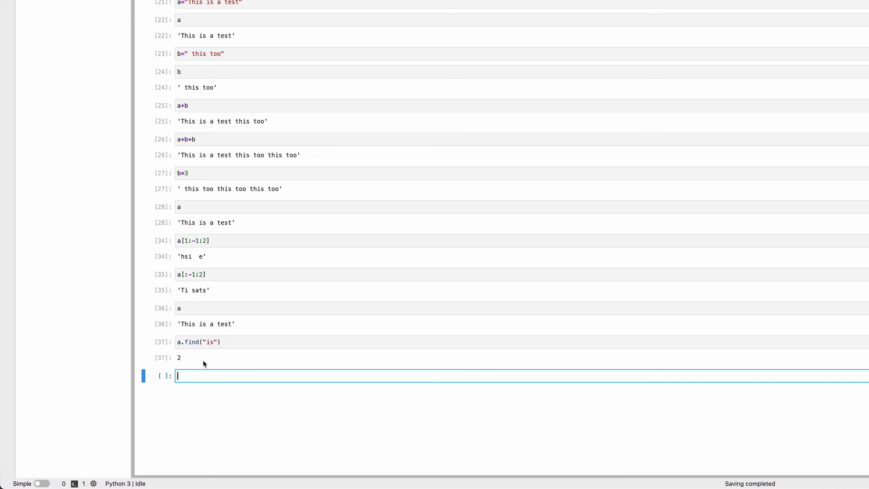
{"action": "mouse_move", "coordinate": [197, 369]}
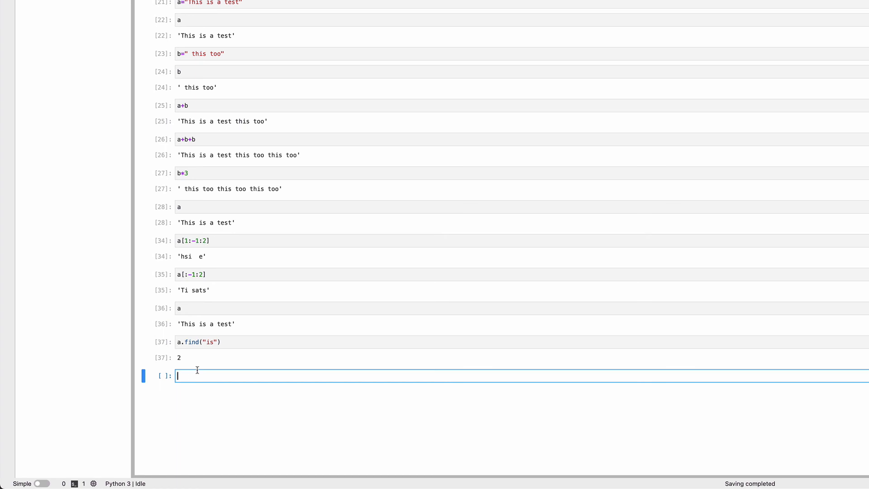
Run a.rfind("is") returning 5.
{"action": "type", "text": "a.rfind"}
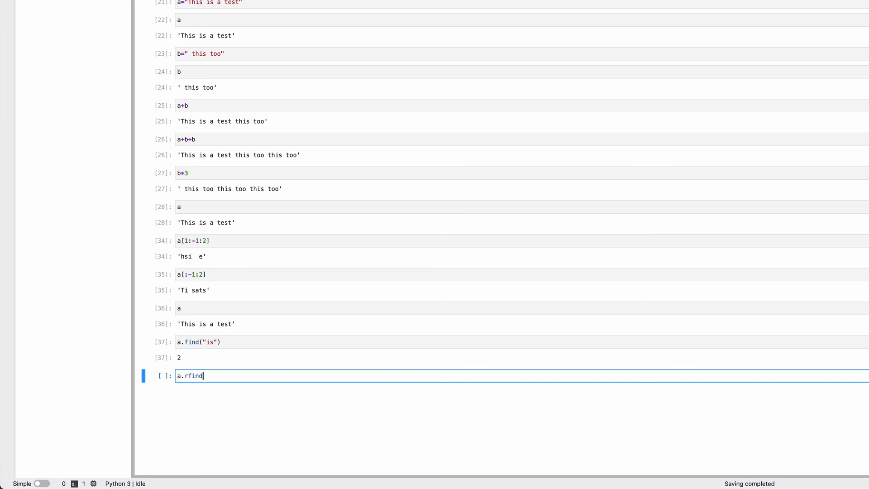
{"action": "type", "text": "(\"is\")"}
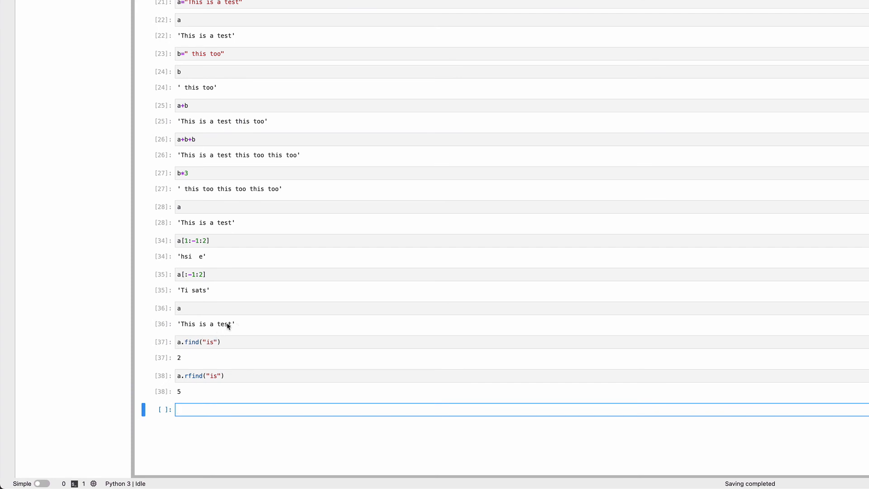
{"action": "mouse_move", "coordinate": [189, 327]}
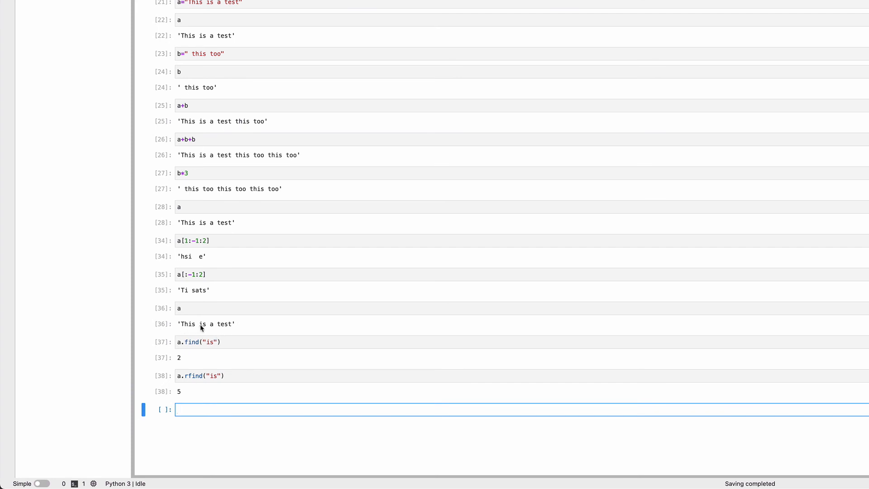
{"action": "mouse_move", "coordinate": [181, 327]}
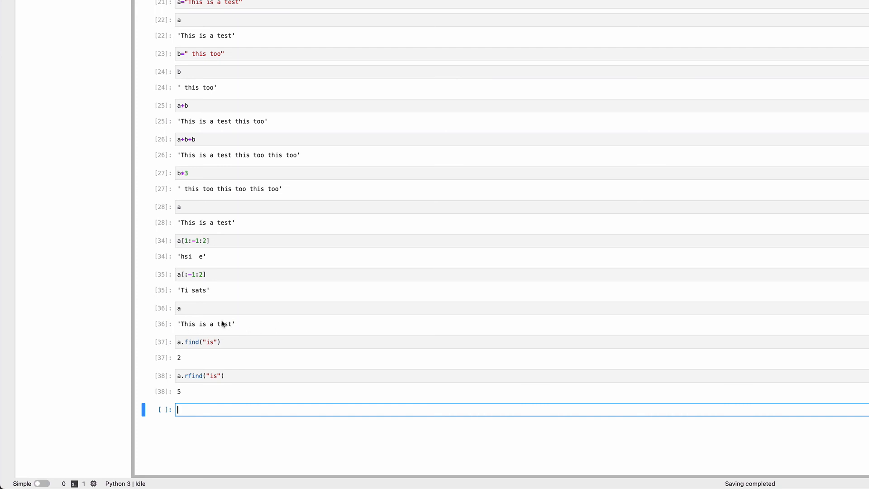
{"action": "mouse_move", "coordinate": [201, 323]}
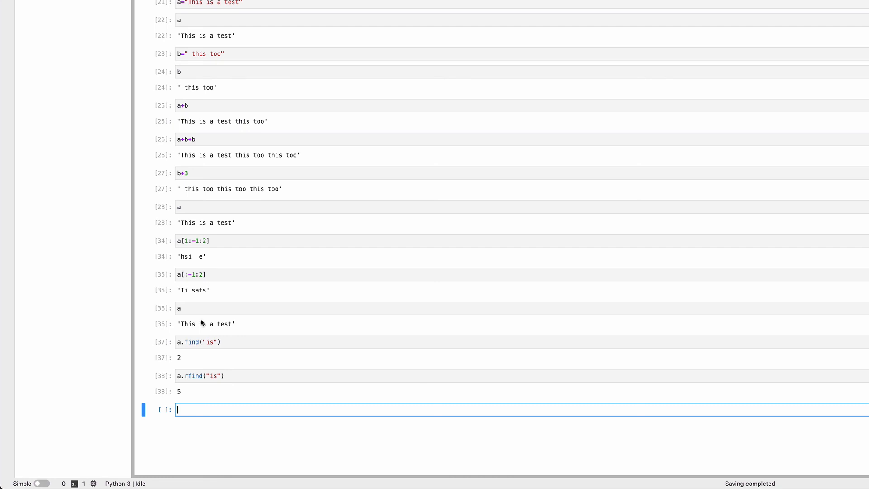
{"action": "mouse_move", "coordinate": [201, 371]}
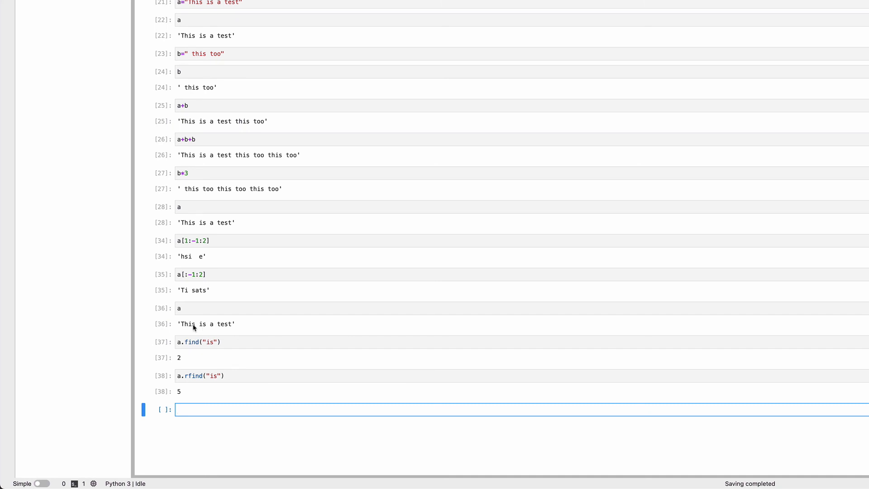
{"action": "mouse_move", "coordinate": [211, 328]}
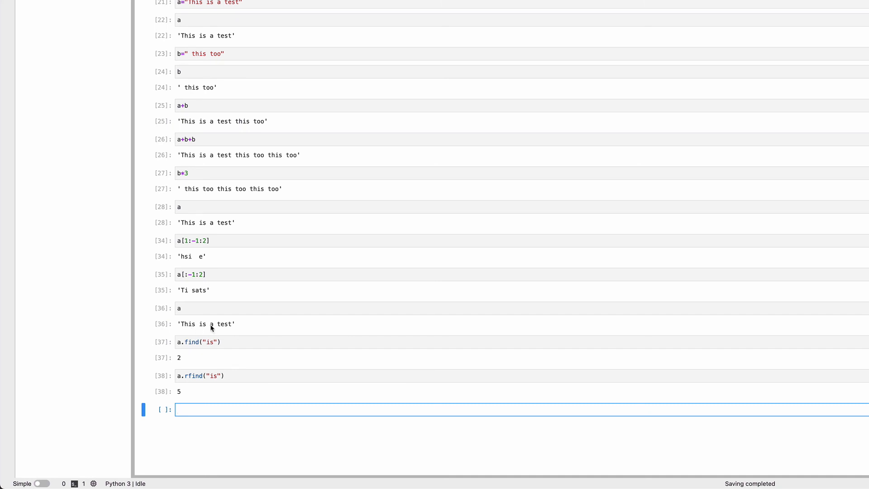
{"action": "mouse_move", "coordinate": [200, 309]}
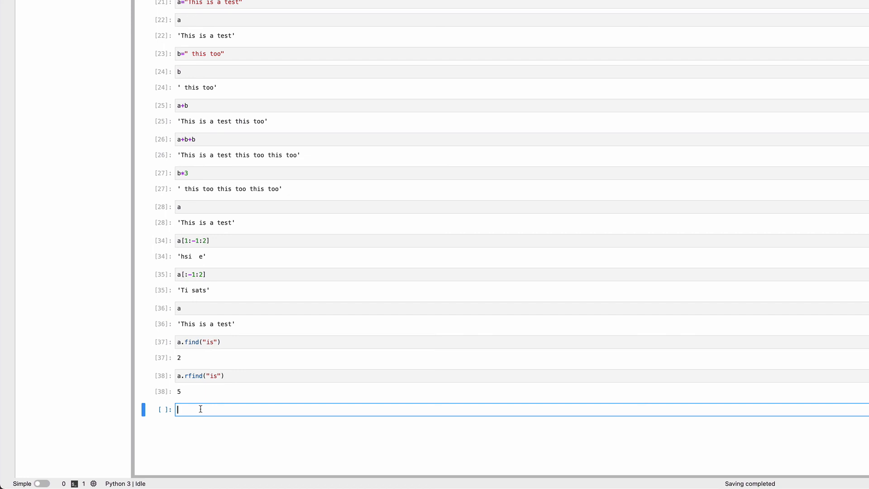
Run a.count("i"), then change the argument to "is" and rerun to get 2.
{"action": "type", "text": "a.count("}
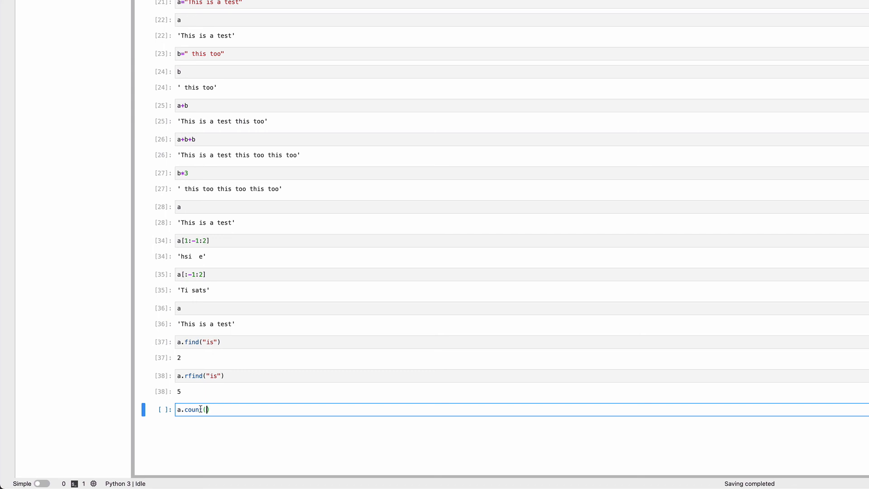
{"action": "type", "text": "i"}
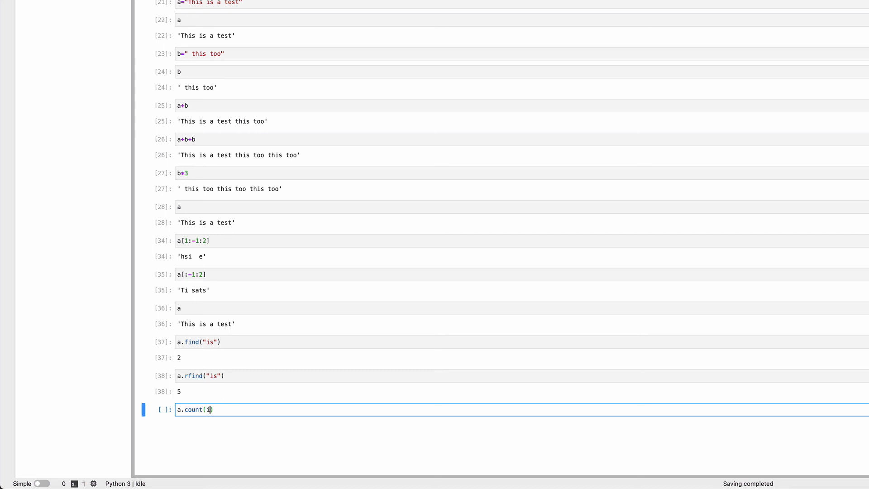
{"action": "type", "text": "\"i\")"}
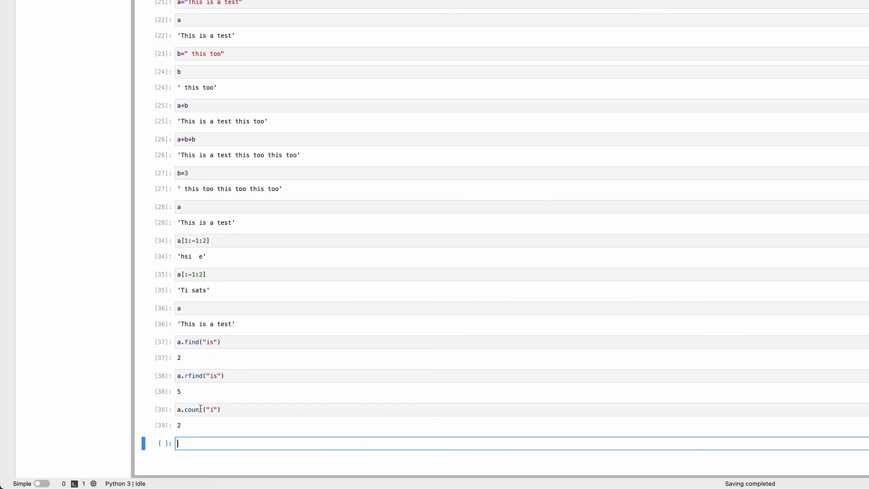
{"action": "mouse_move", "coordinate": [209, 405]}
{"action": "type", "text": "s"}
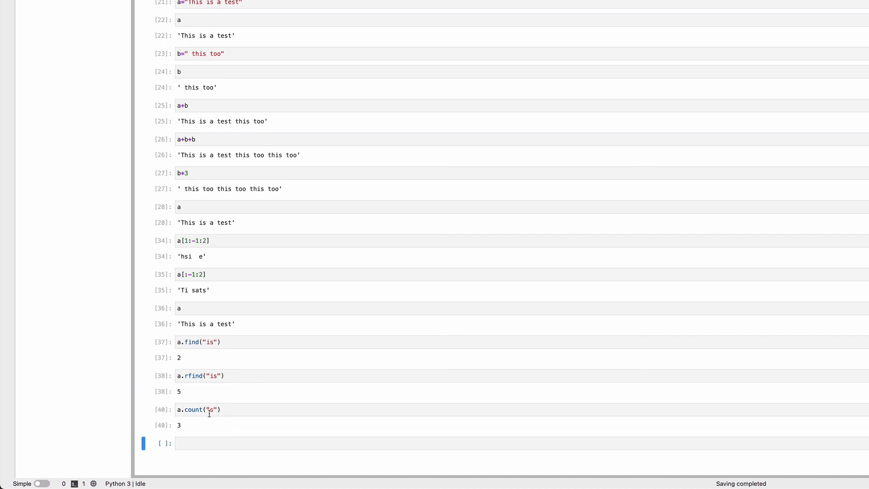
{"action": "left_click", "coordinate": [199, 410]}
{"action": "type", "text": "i"}
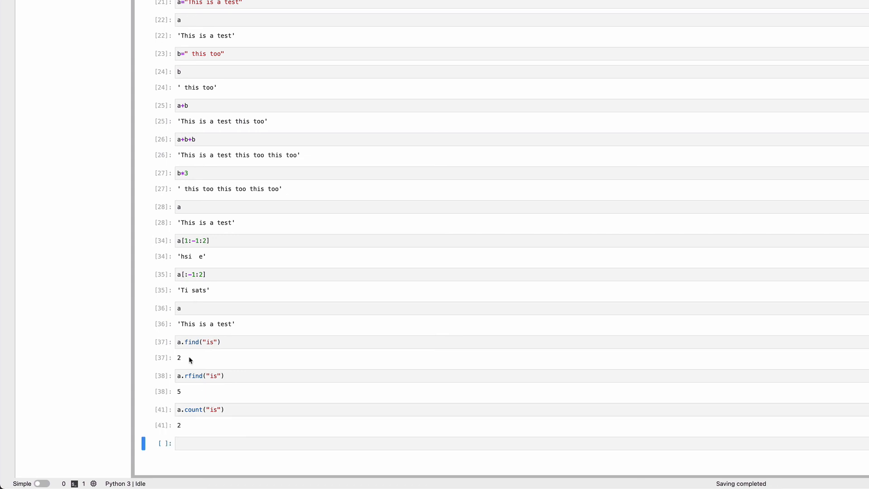
{"action": "mouse_move", "coordinate": [232, 392]}
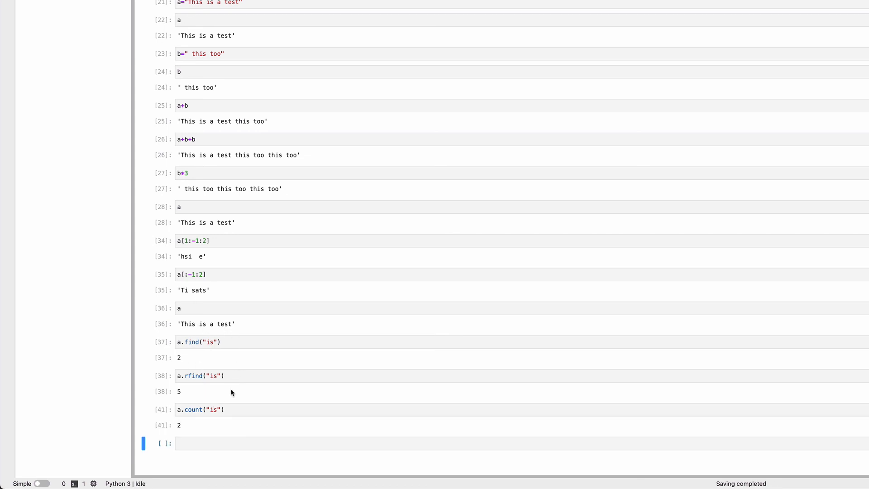
{"action": "mouse_move", "coordinate": [236, 370]}
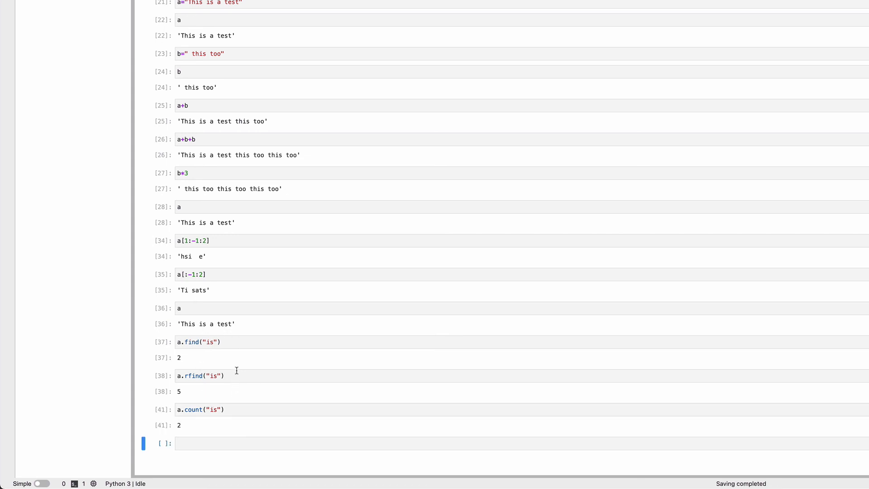
{"action": "mouse_move", "coordinate": [199, 329]}
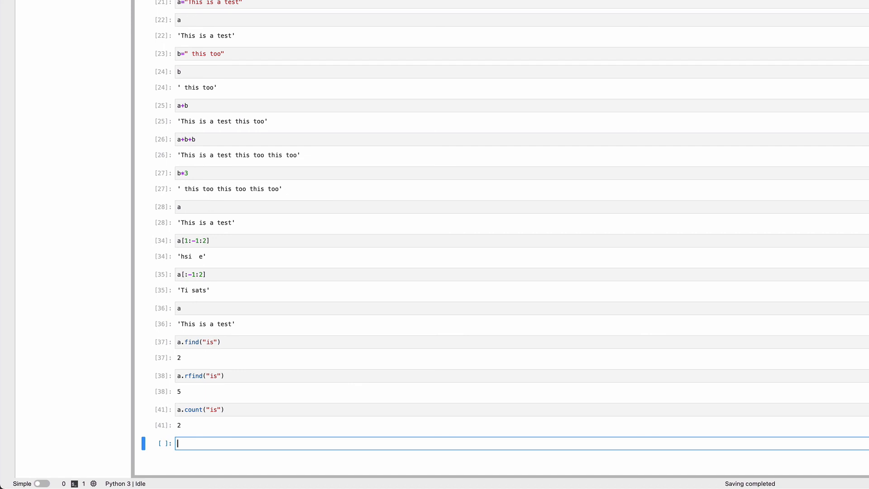
Run a.replace("is","X") to get 'ThX X a test' while a remains 'This is a test'.
{"action": "type", "text": "a.replace"}
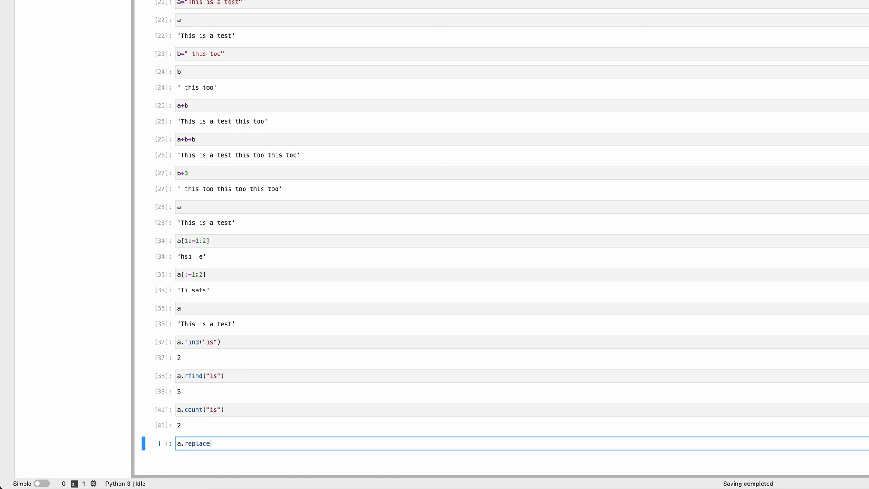
{"action": "type", "text": "(\"s\""}
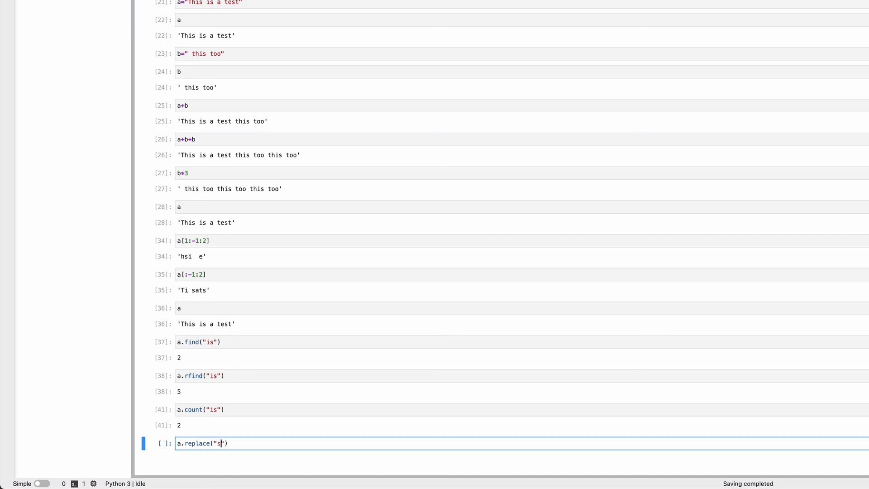
{"action": "type", "text": "i"}
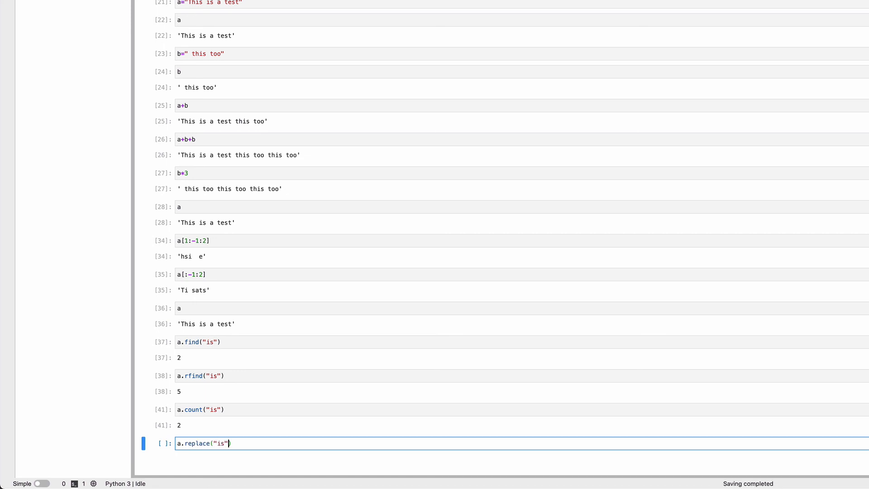
{"action": "type", "text": ",\"X\""}
{"action": "type", "text": "a"}
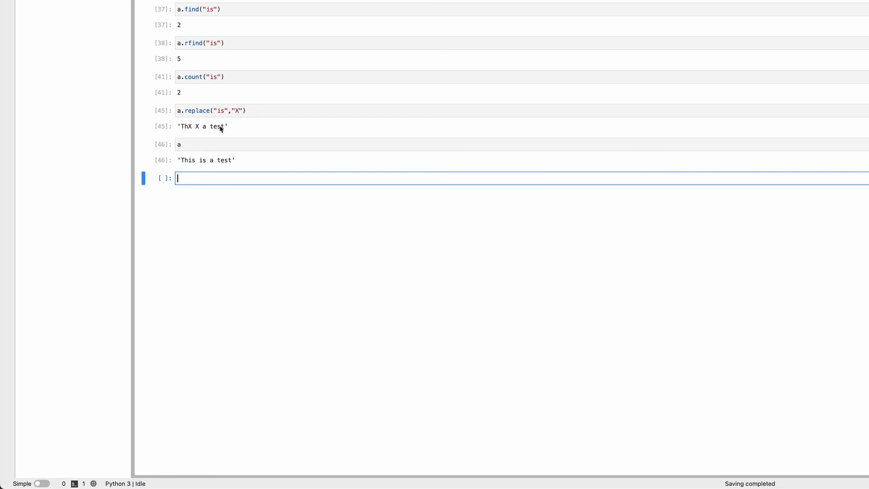
{"action": "mouse_move", "coordinate": [195, 130]}
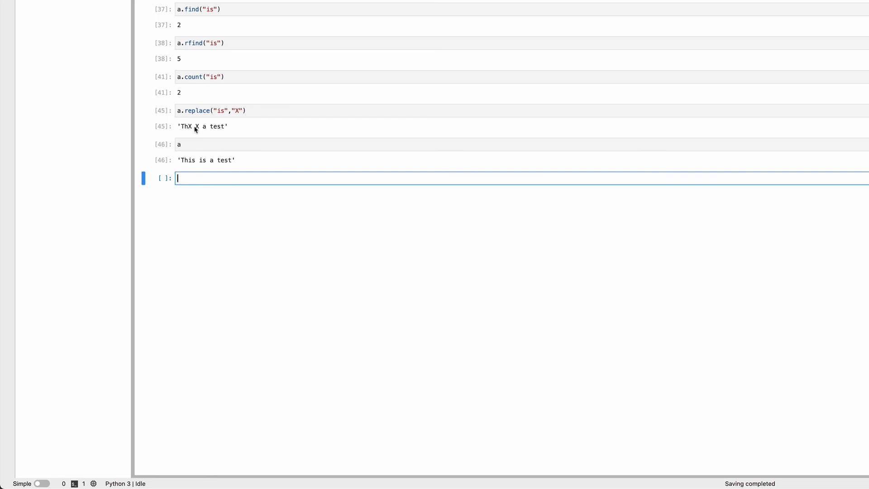